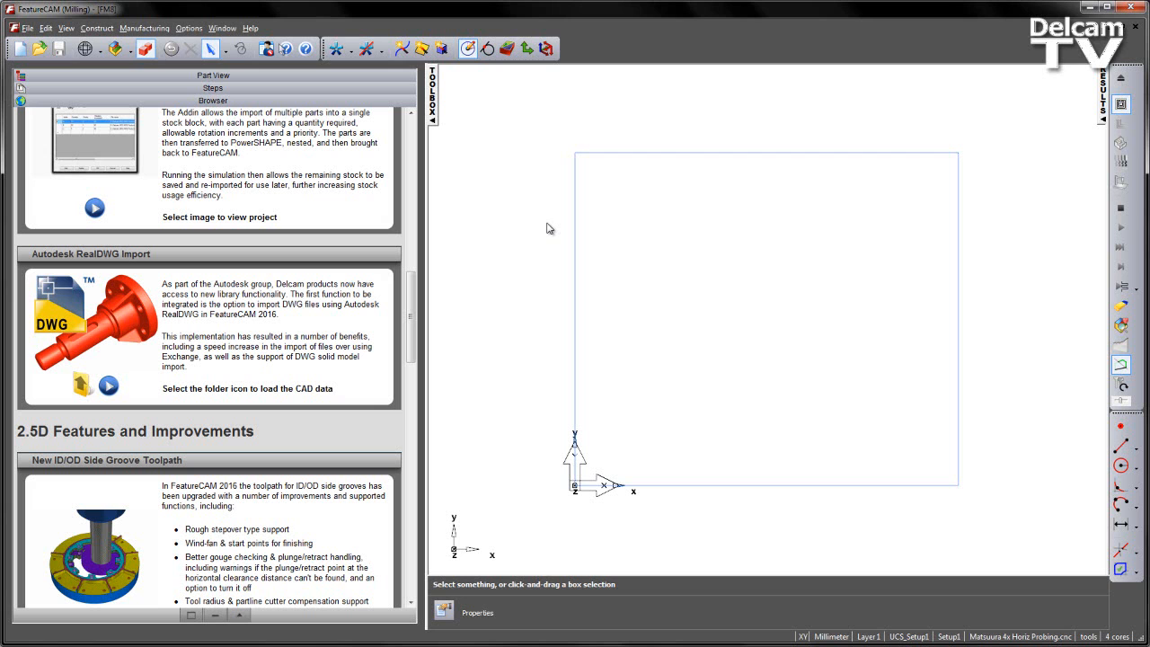
mouse_move(468, 253)
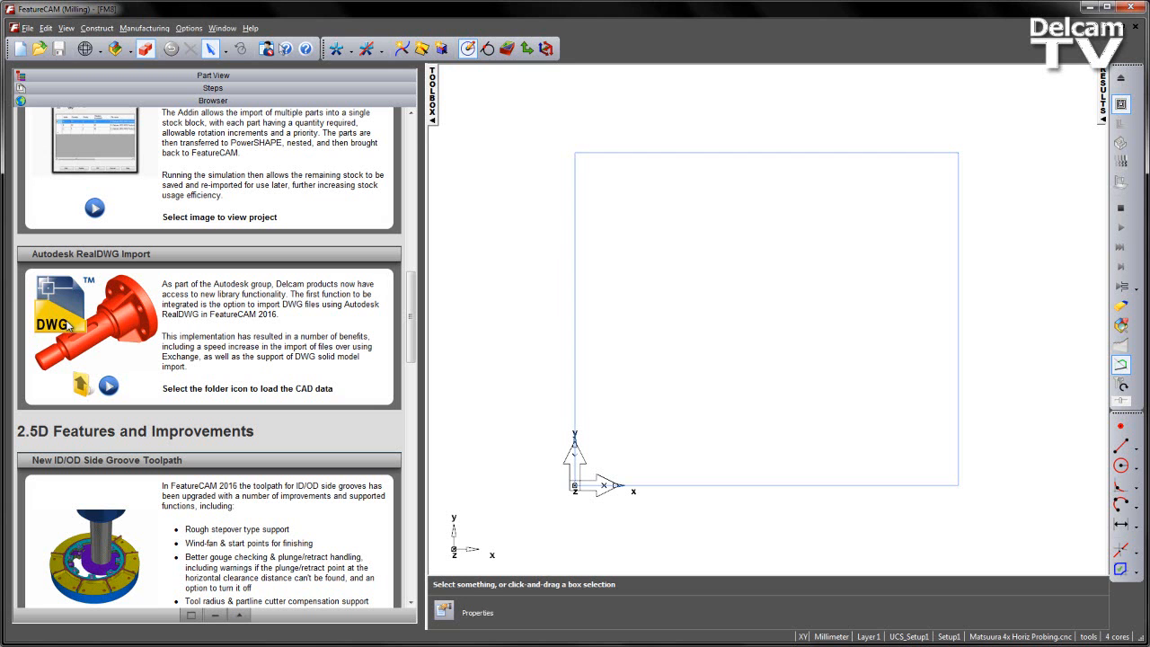
mouse_move(72, 325)
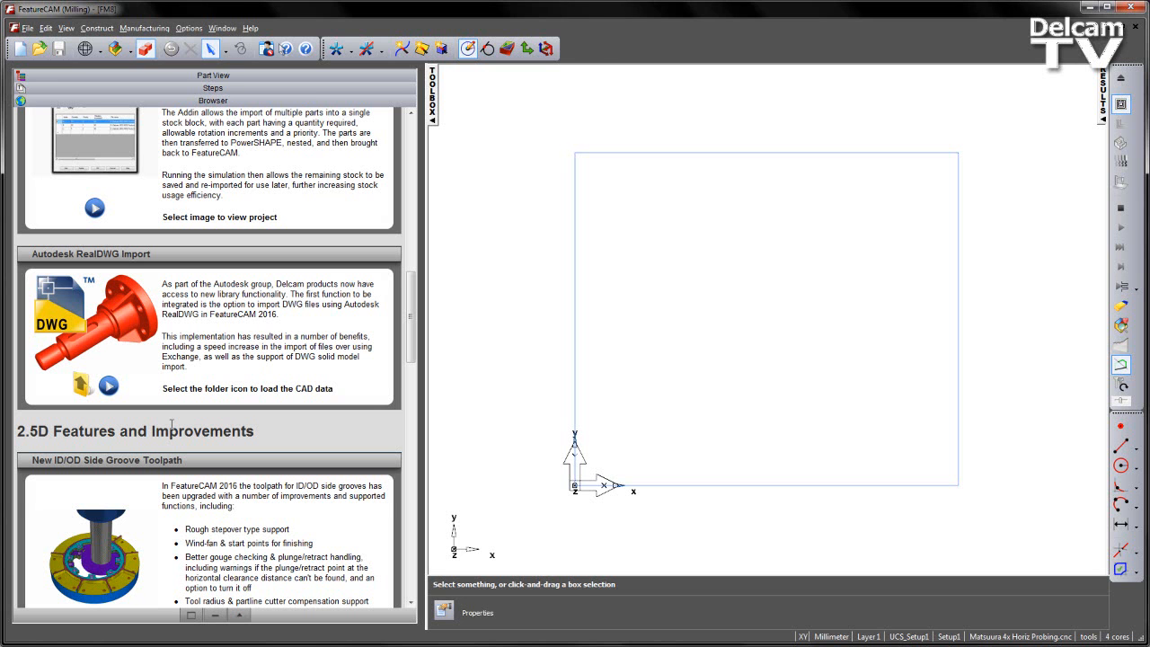
- Browse to and select the FCAM2016_RealDWG.dwg shaft file for import
left_click(81, 386)
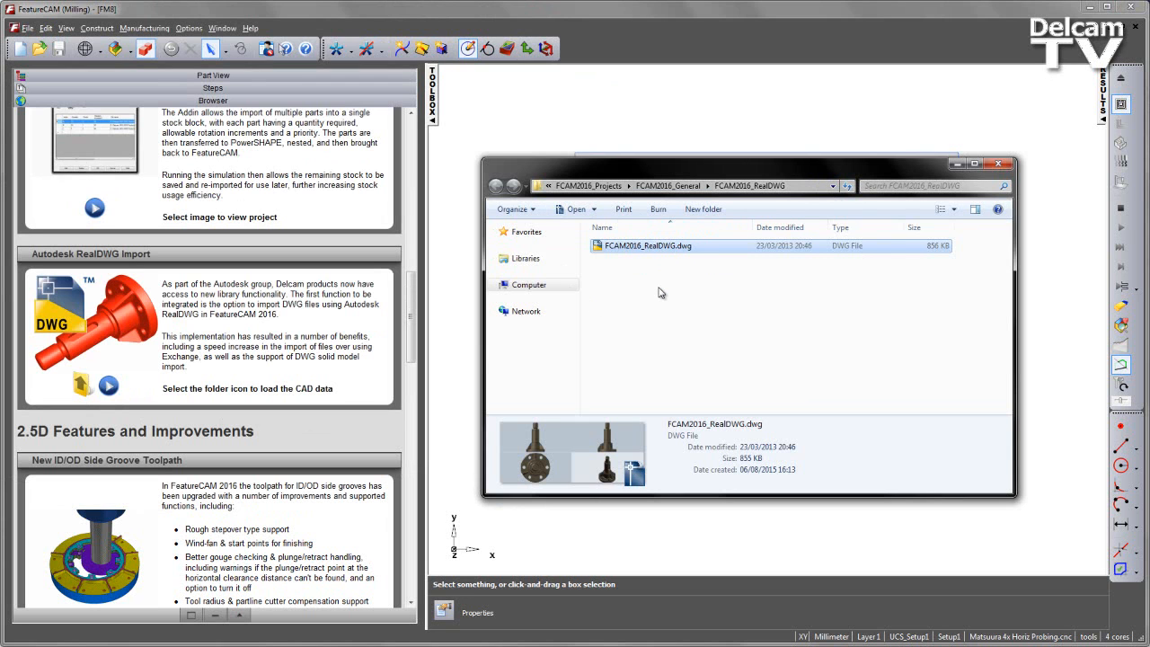
mouse_move(651, 259)
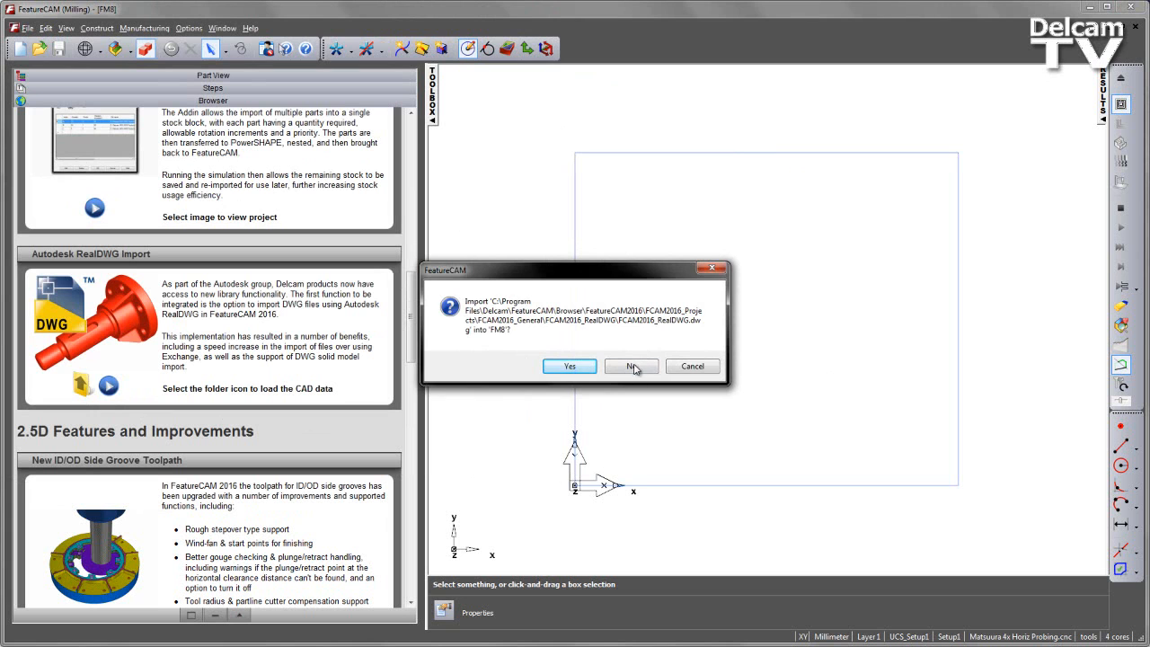
- Decline importing into FM8 and choose Turn/Mill as the new document type
left_click(630, 366)
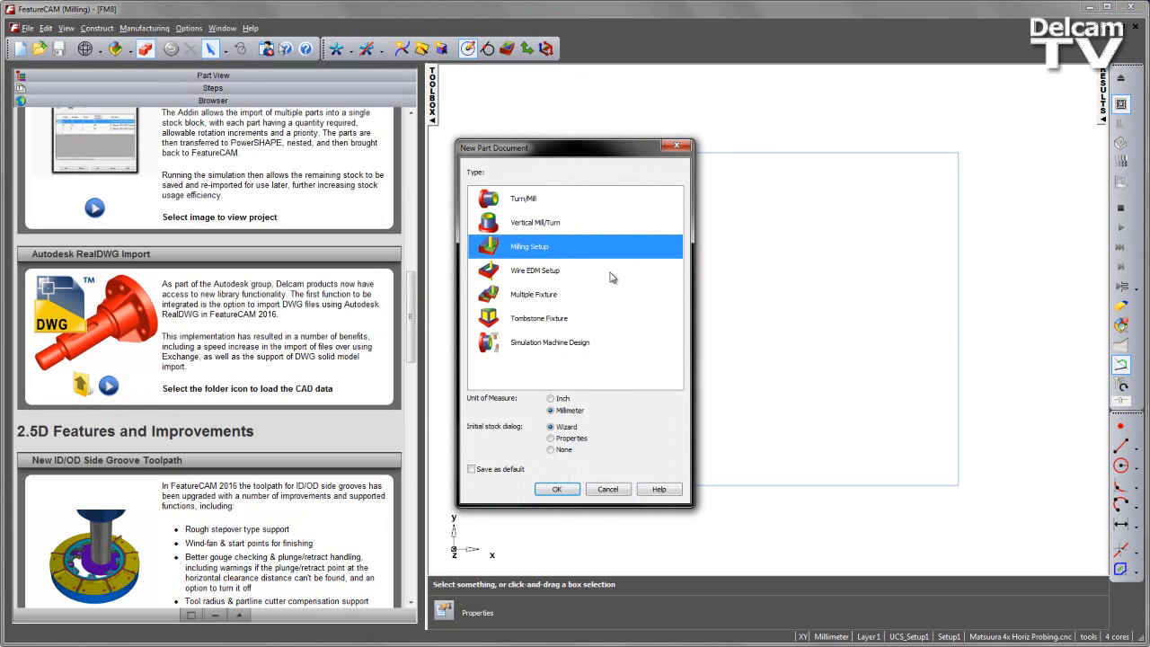
left_click(523, 197)
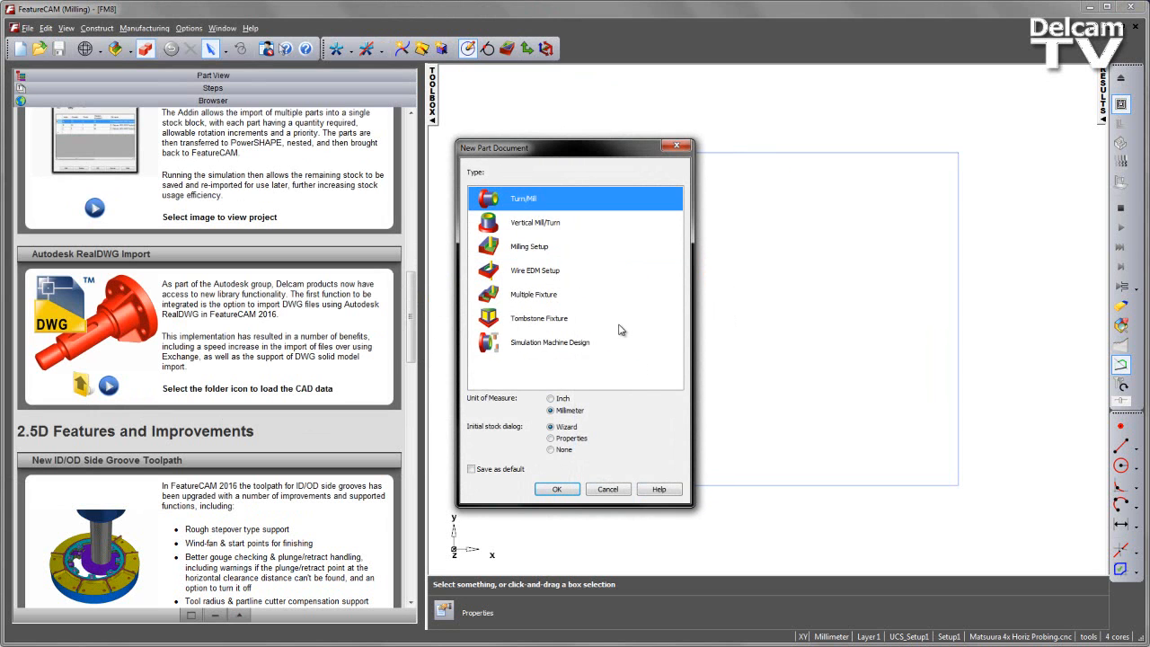
mouse_move(359, 393)
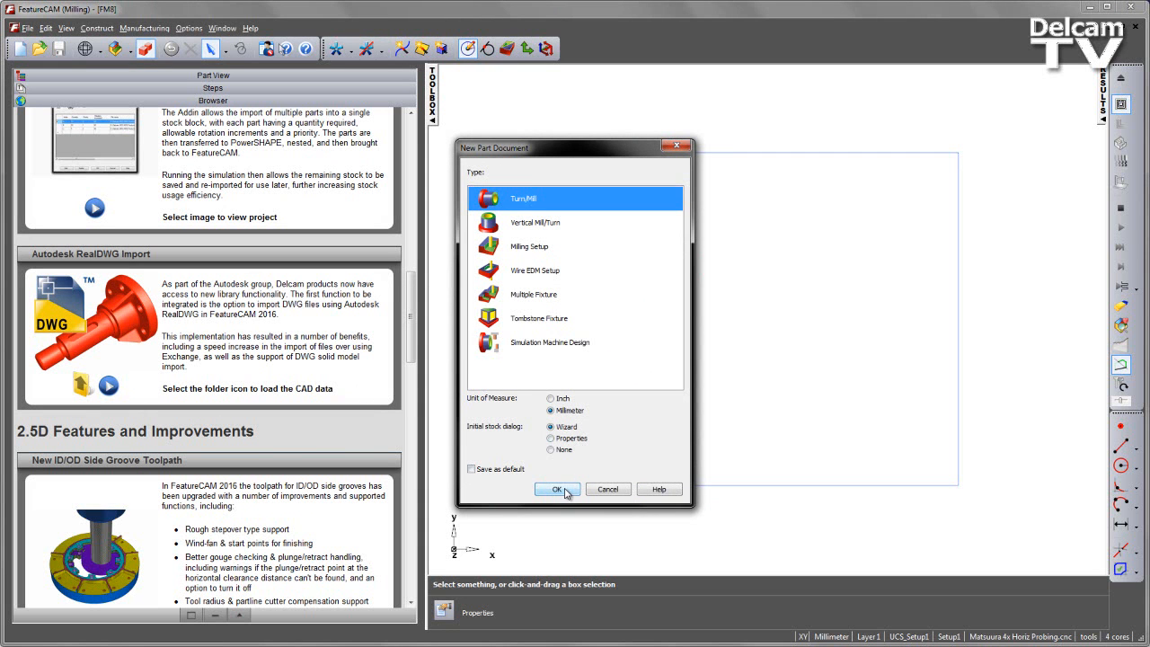
- Create the FM9 turning document and choose native RealDWG as the import method
left_click(551, 489)
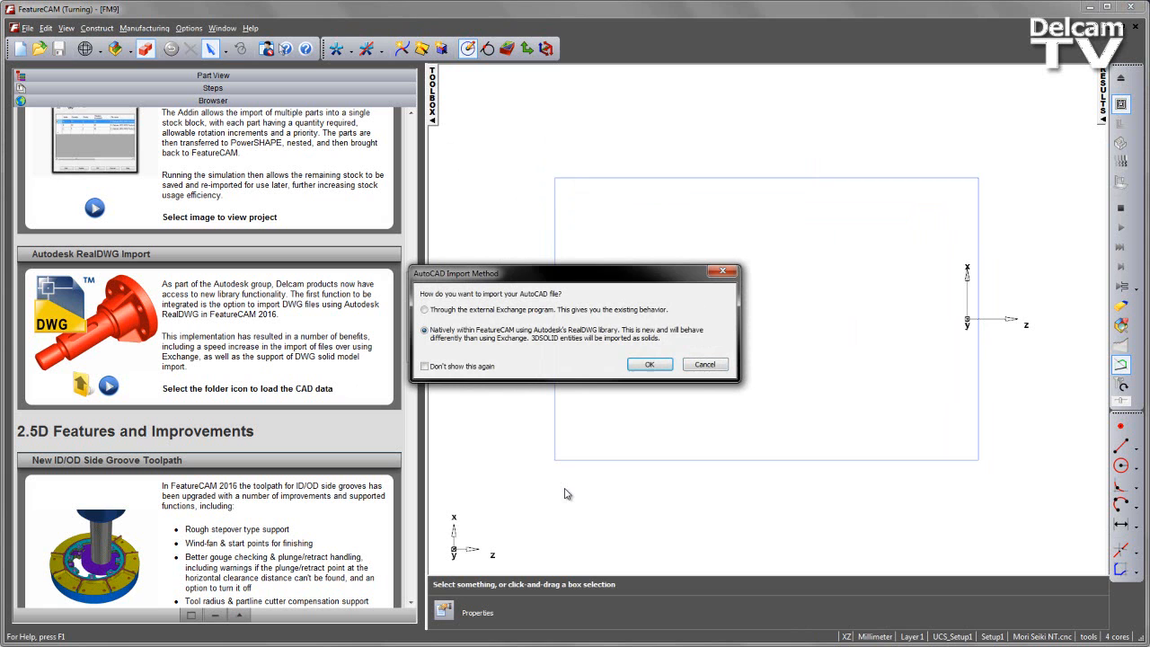
mouse_move(452, 254)
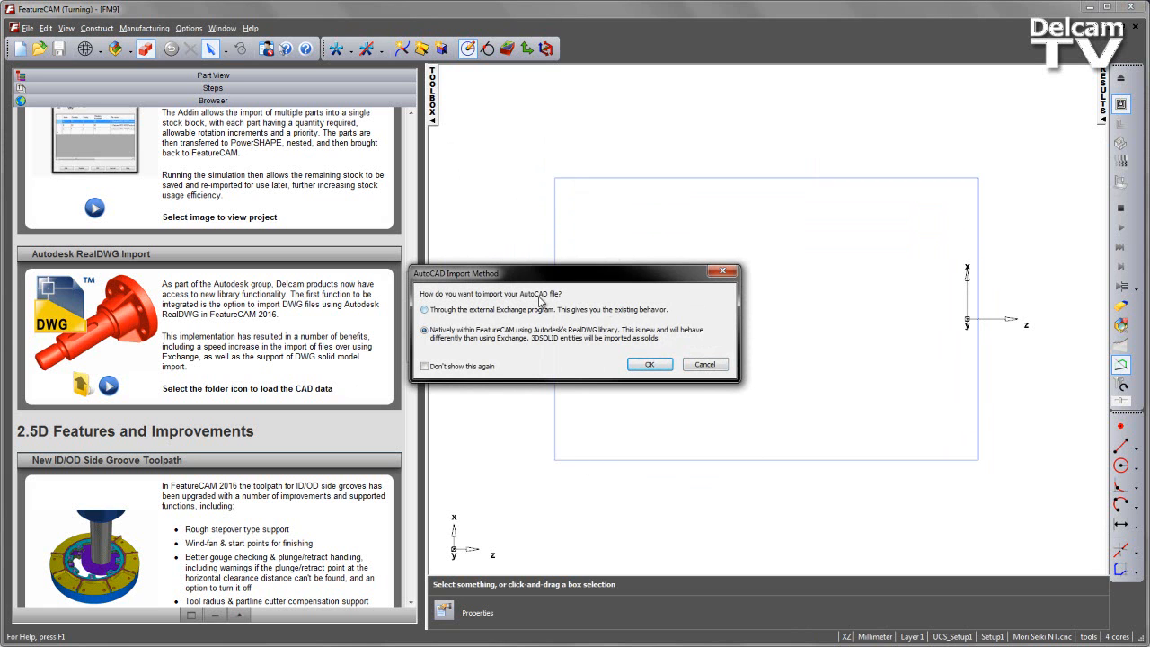
mouse_move(686, 310)
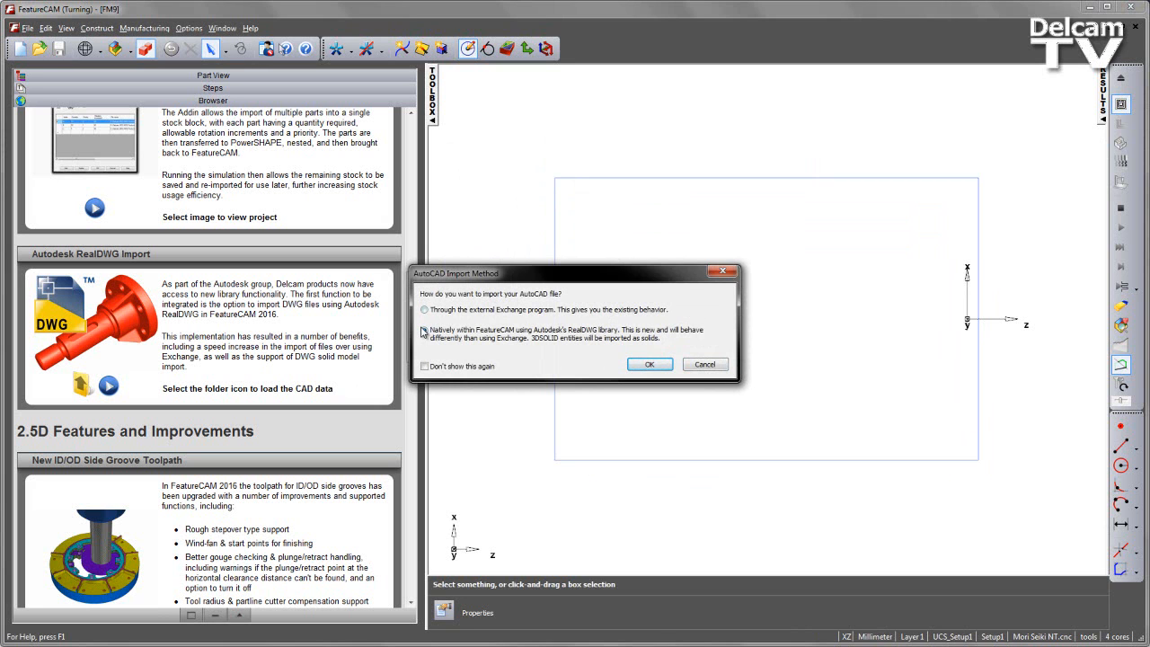
left_click(424, 329)
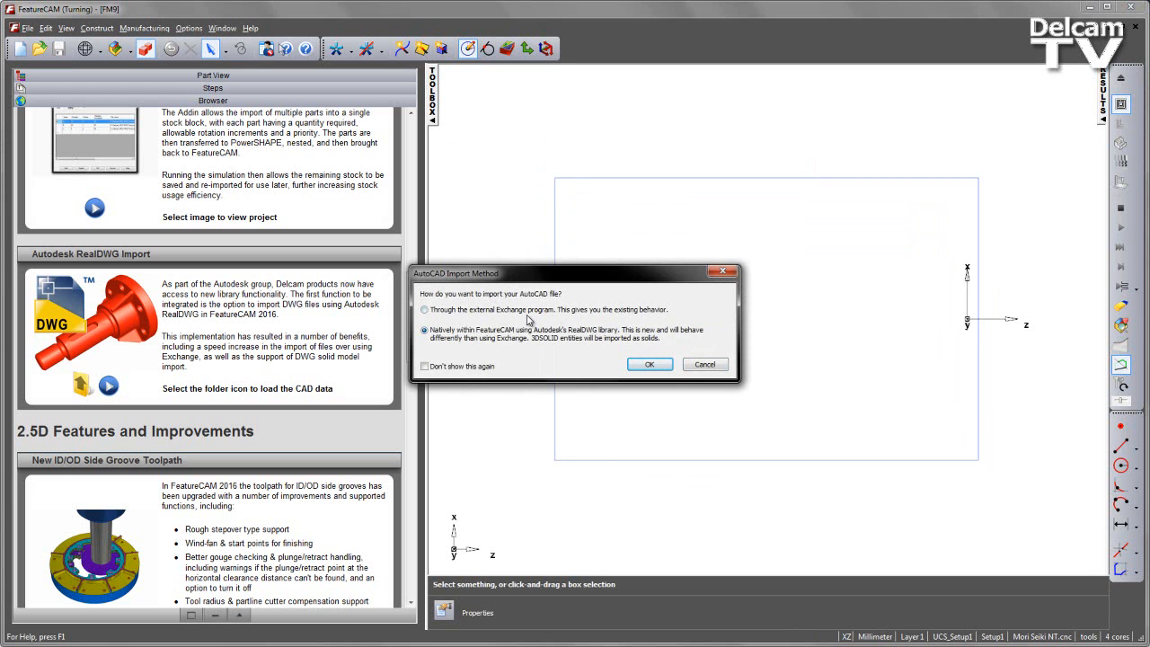
mouse_move(530, 319)
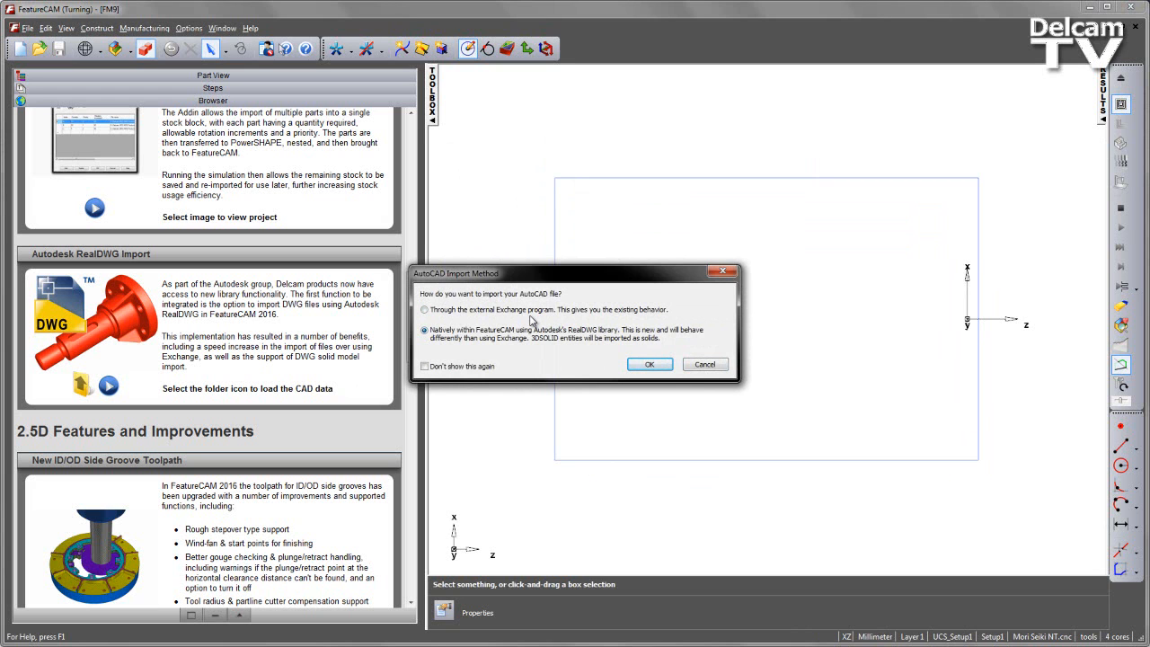
mouse_move(493, 348)
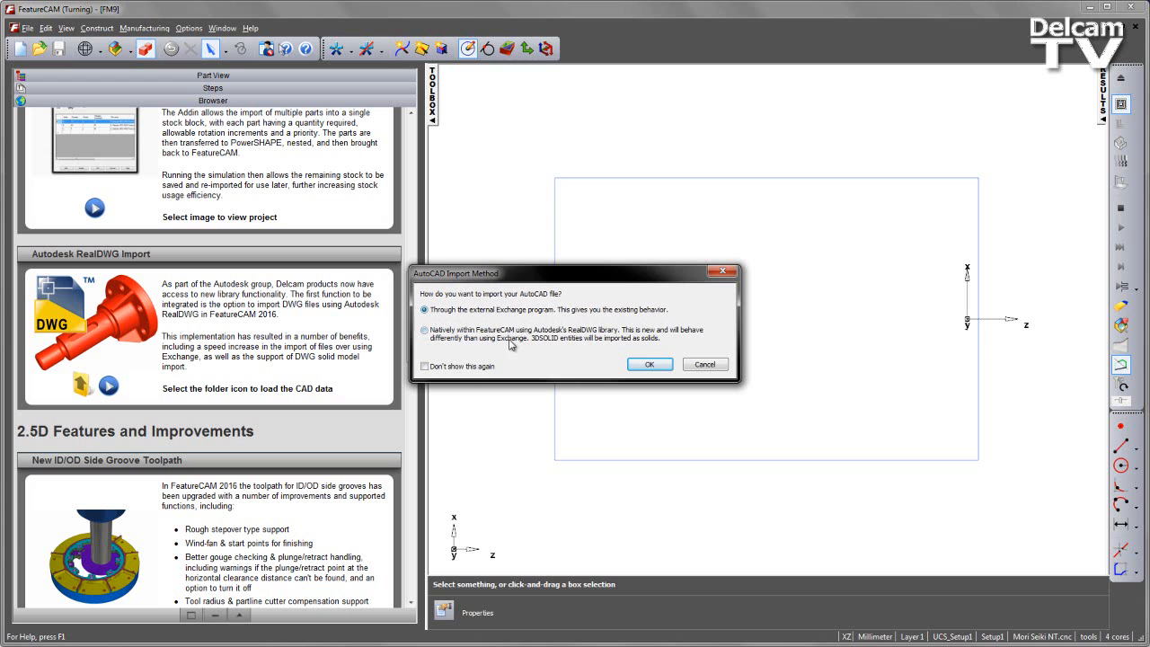
mouse_move(569, 359)
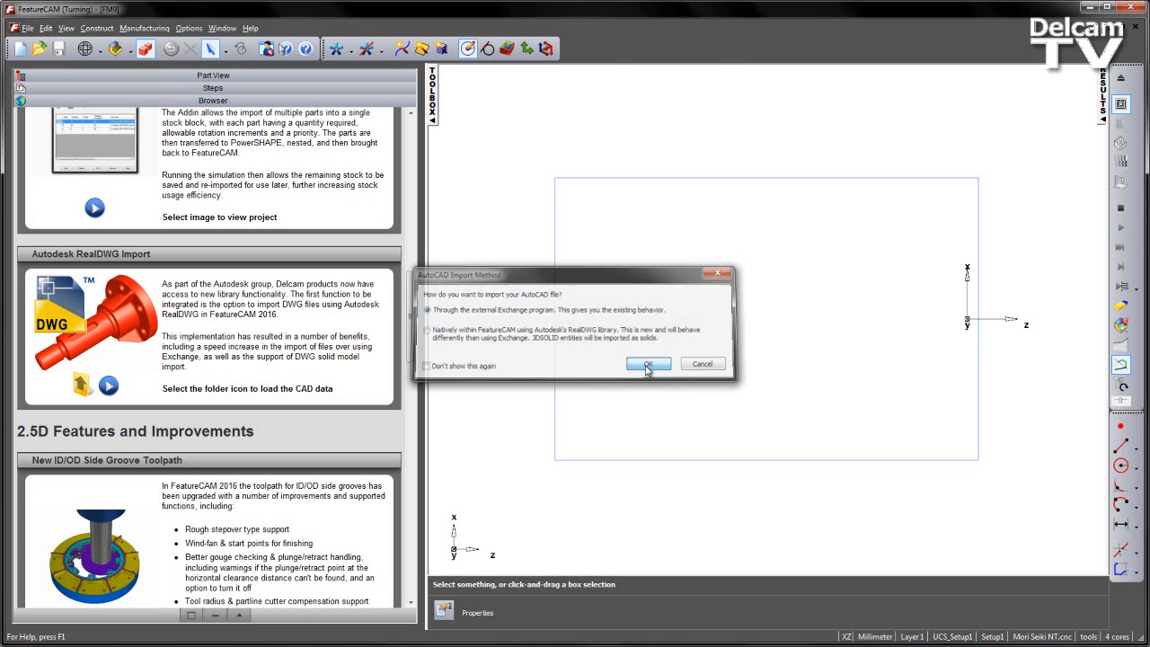
- Confirm the import method and proceed to the drawing Layouts choice
left_click(647, 364)
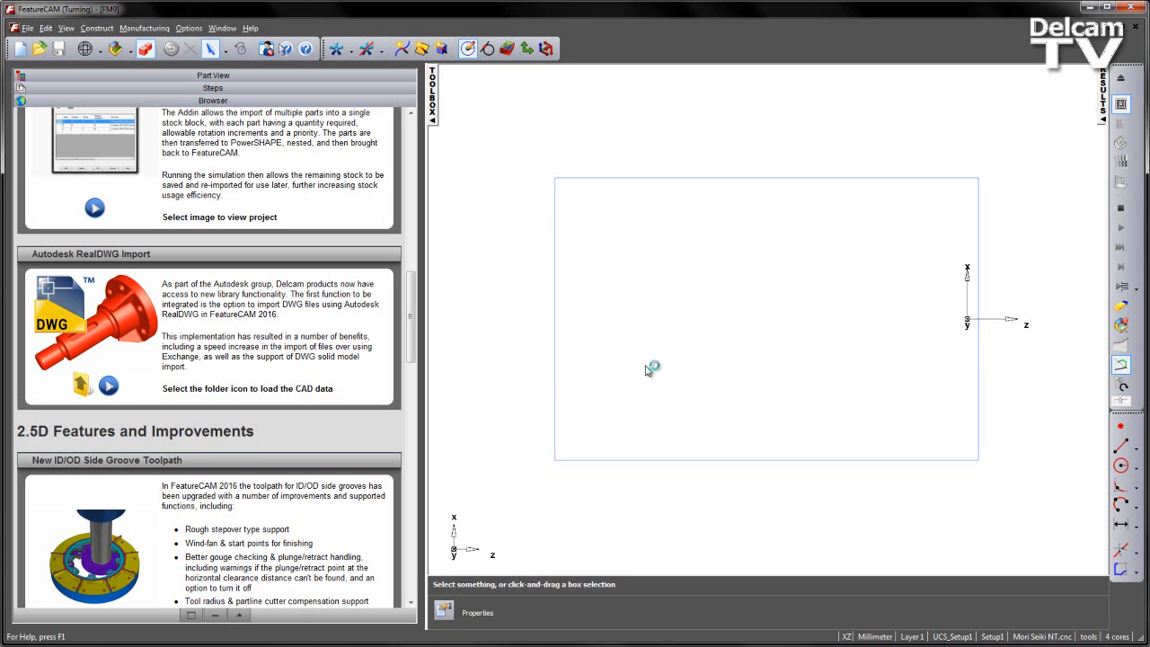
mouse_move(648, 371)
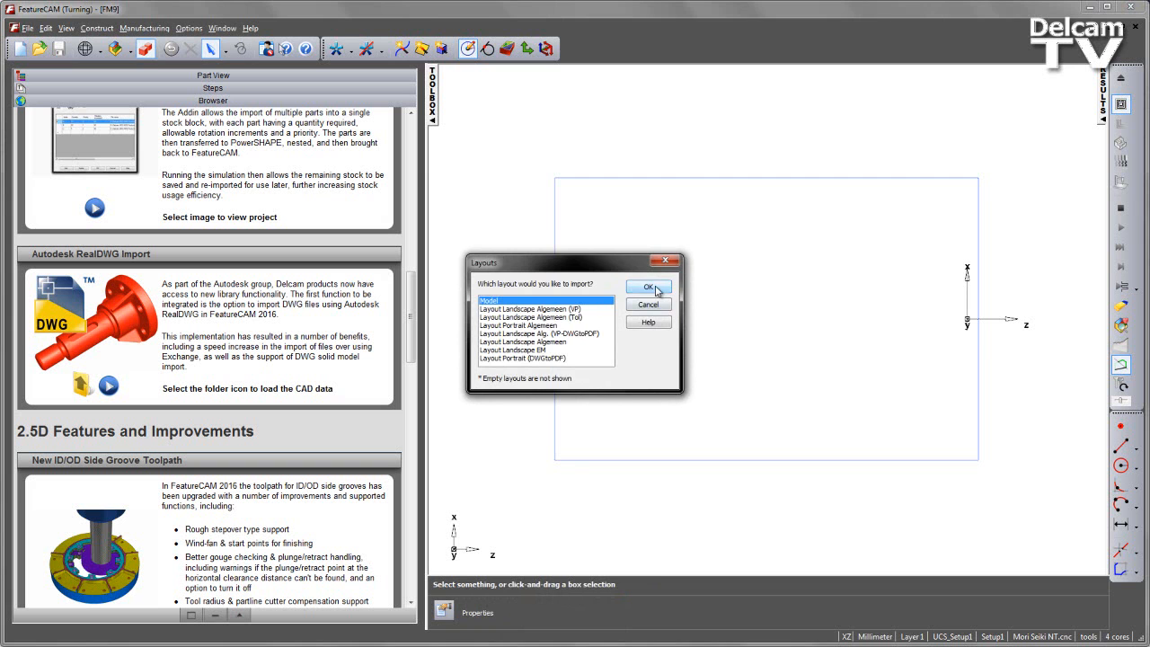
- Import the Model layout so the red shaft appears, skipping the log review
left_click(648, 286)
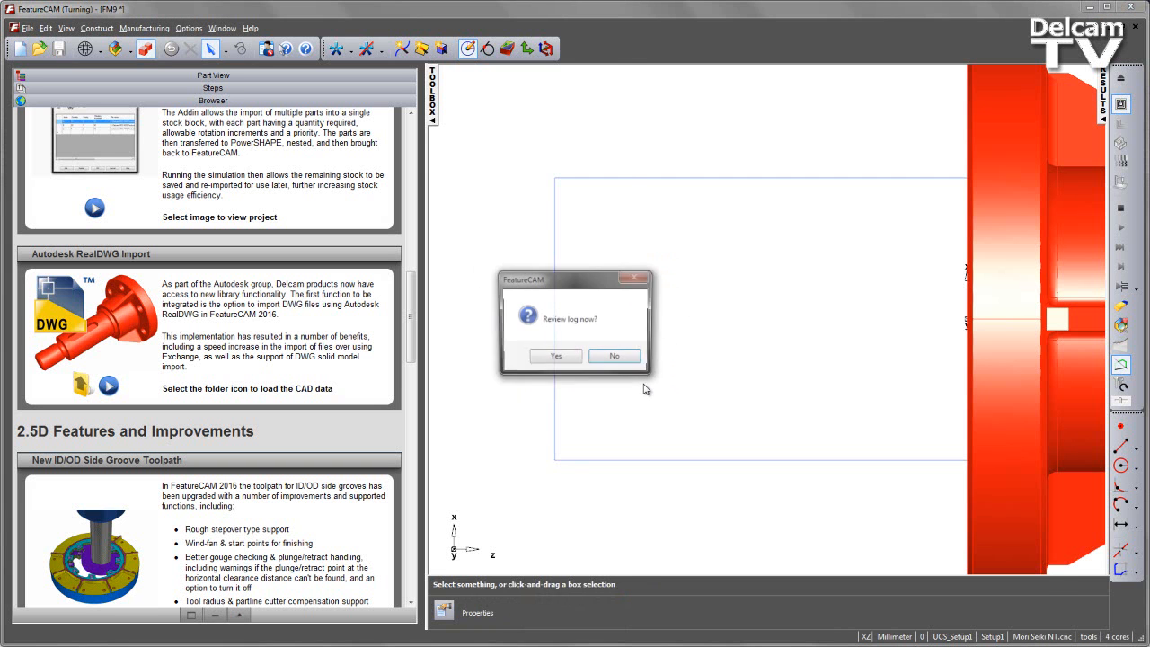
left_click(614, 355)
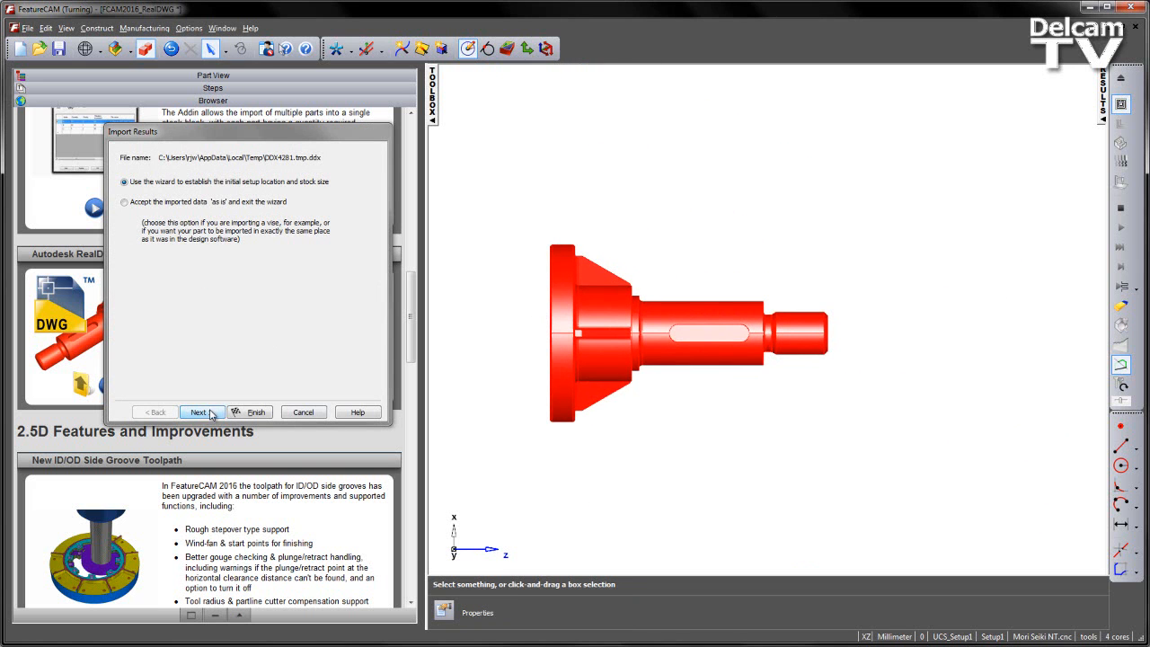
- Create round stock computed from the shaft with the setup origin at its small end
left_click(199, 411)
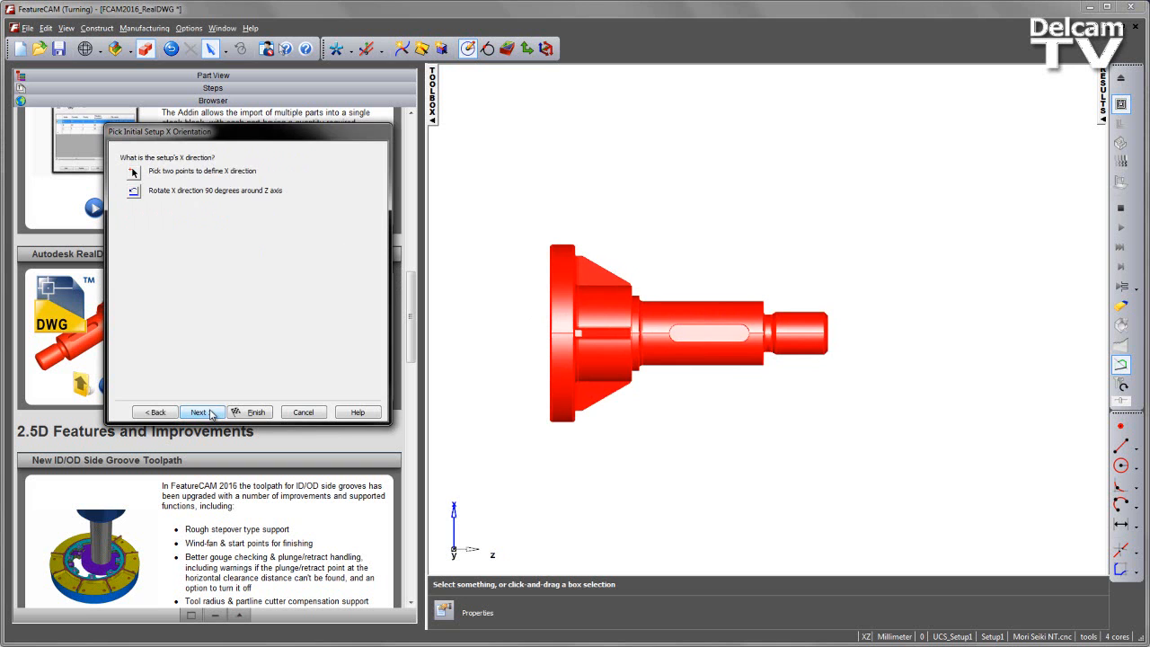
left_click(199, 411)
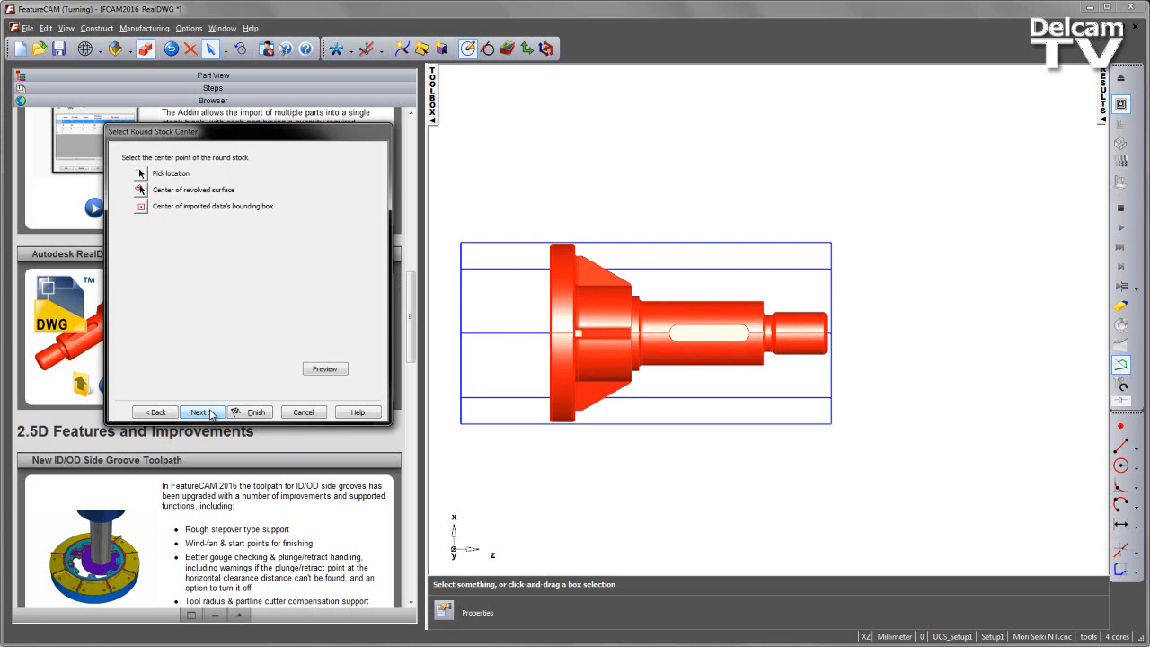
left_click(201, 411)
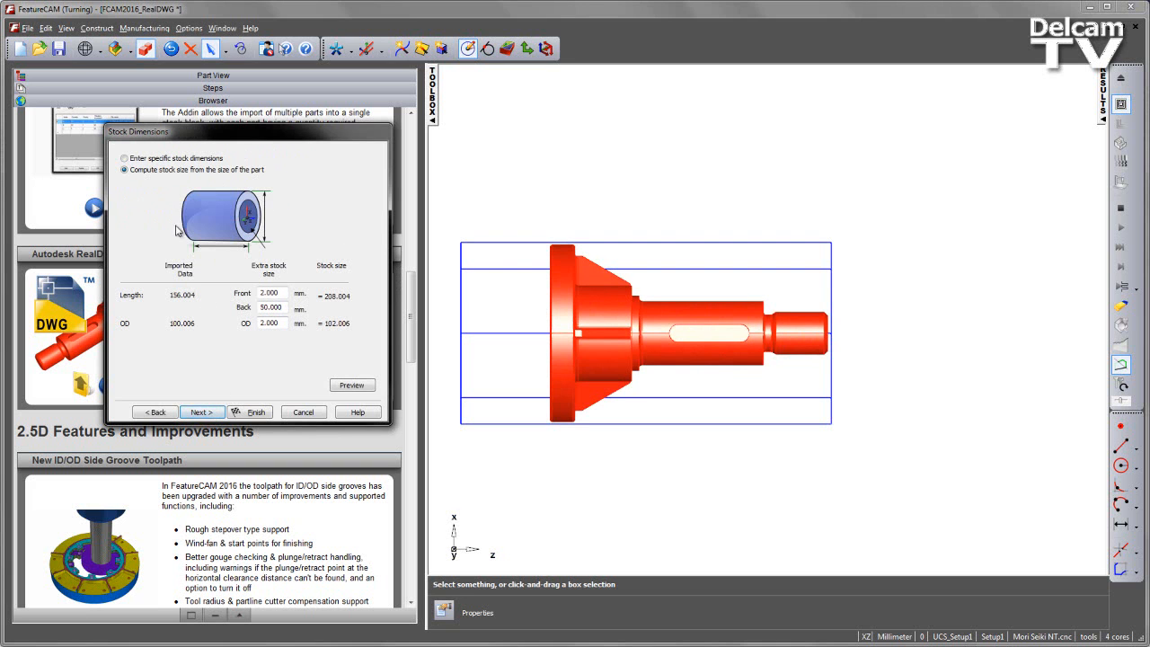
left_click(201, 412)
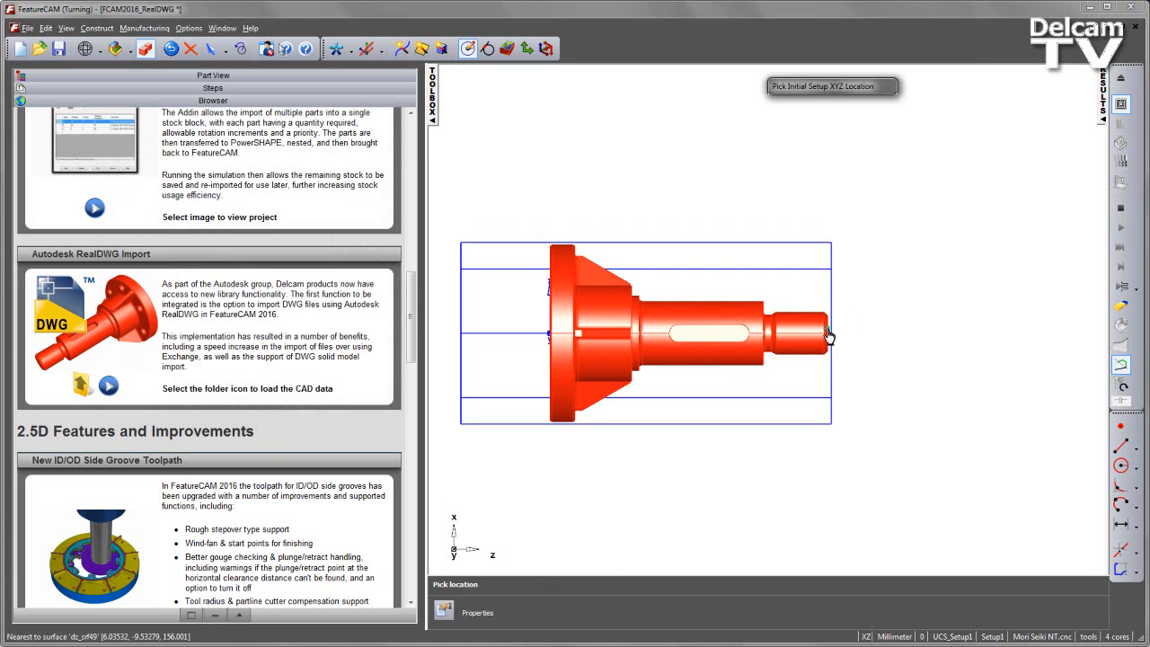
left_click(824, 337)
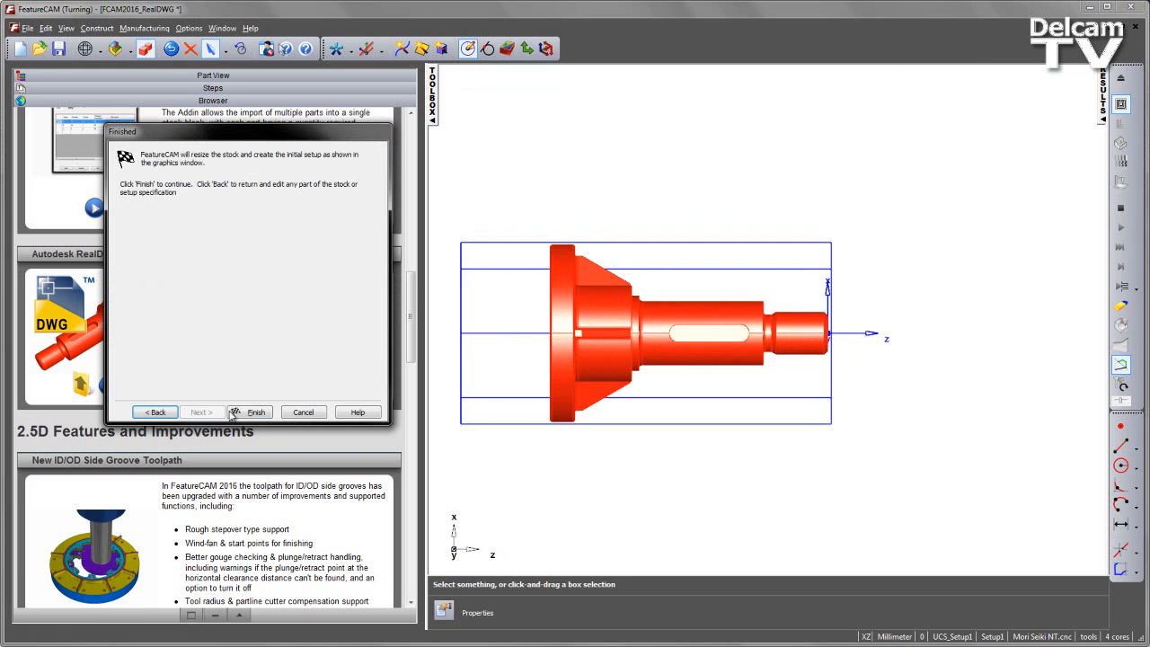
left_click(256, 411)
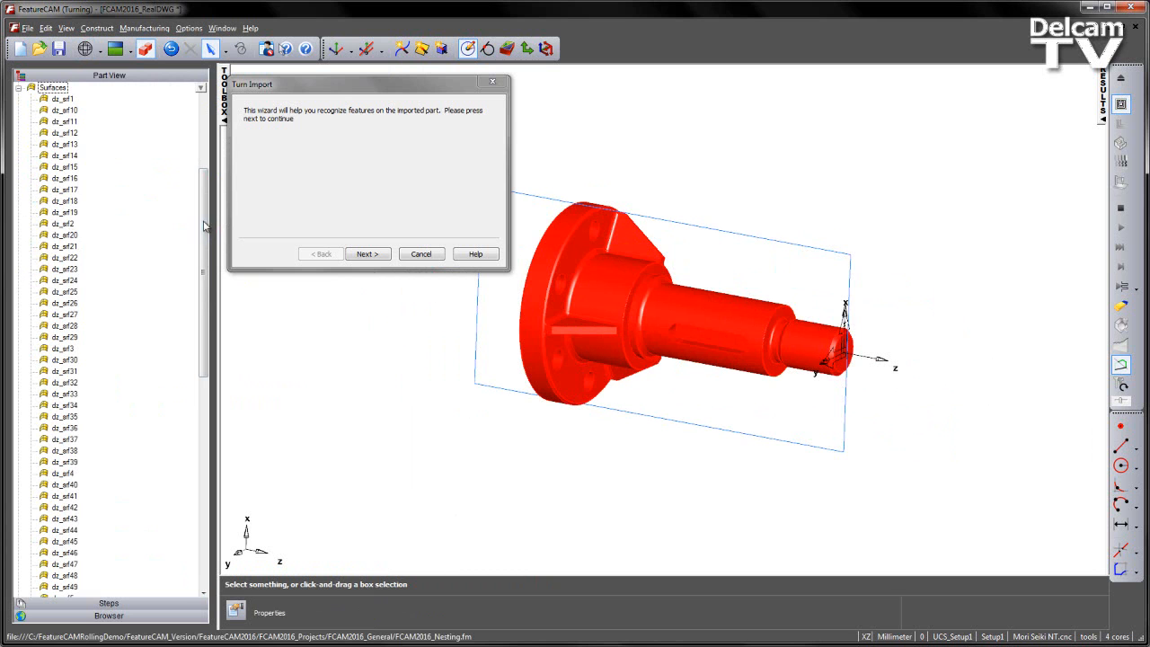
- Preview the revolved-surface profile, then cancel Turn Import and discard the document unsaved
scroll("down", 3)
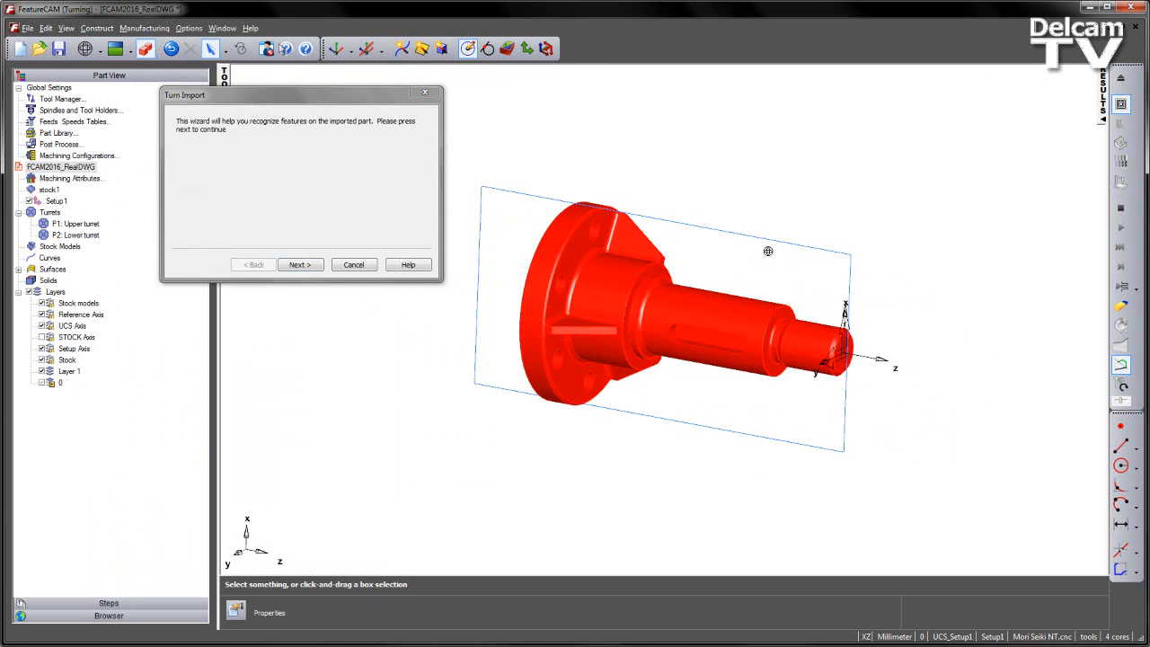
left_click(299, 264)
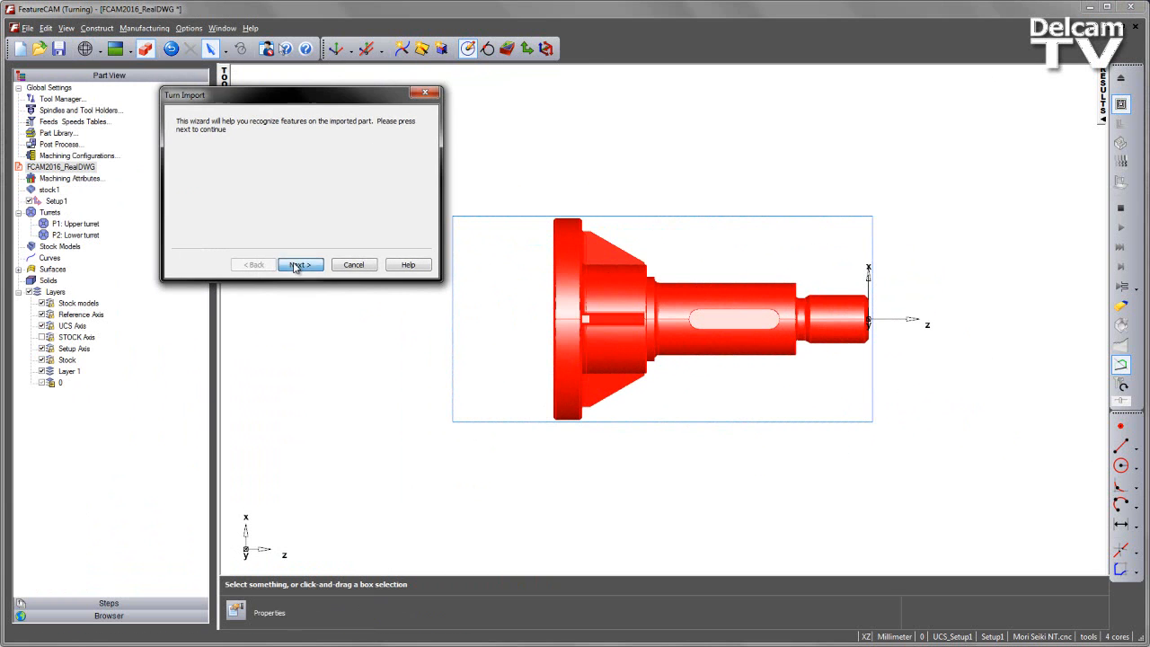
left_click(299, 264)
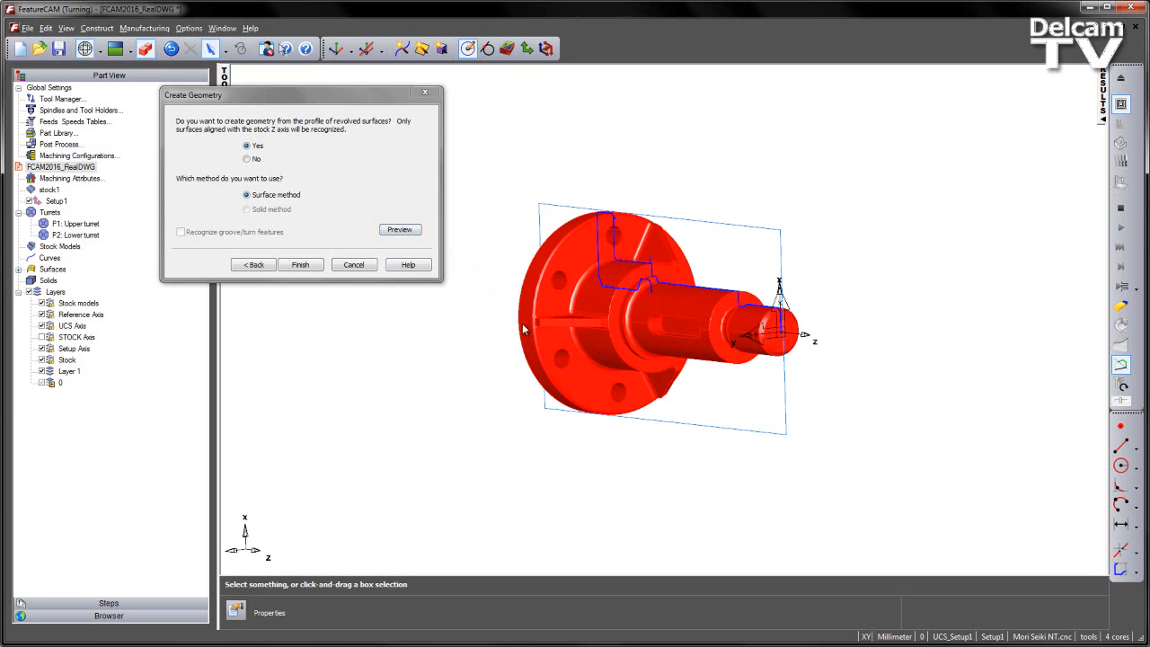
mouse_move(800, 374)
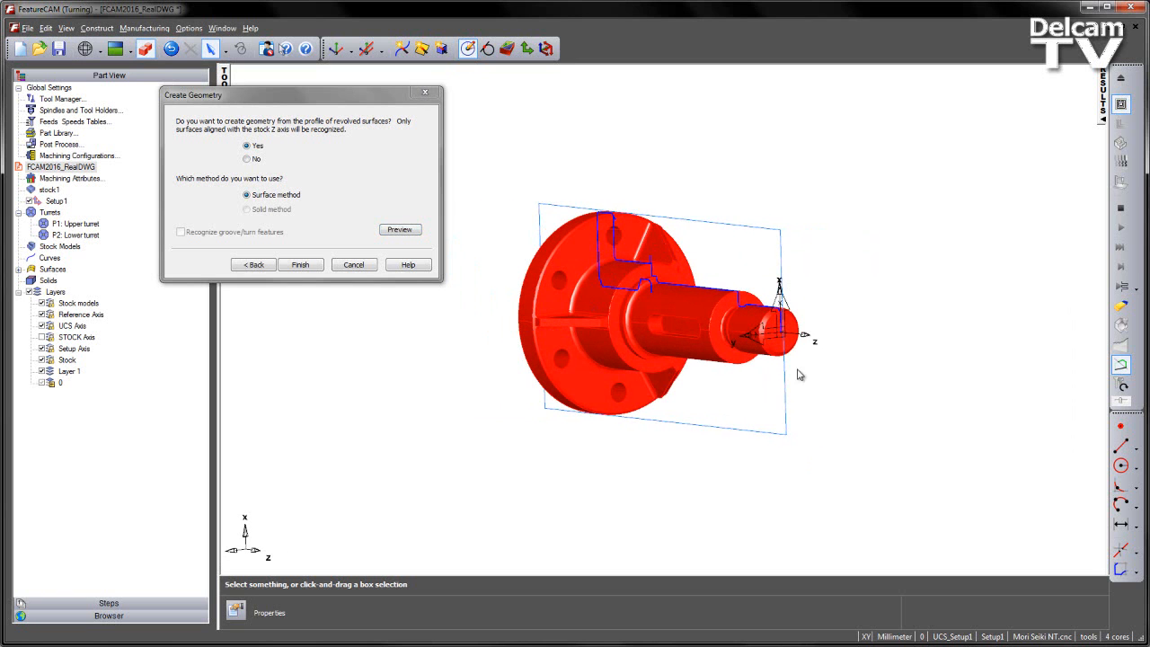
mouse_move(624, 321)
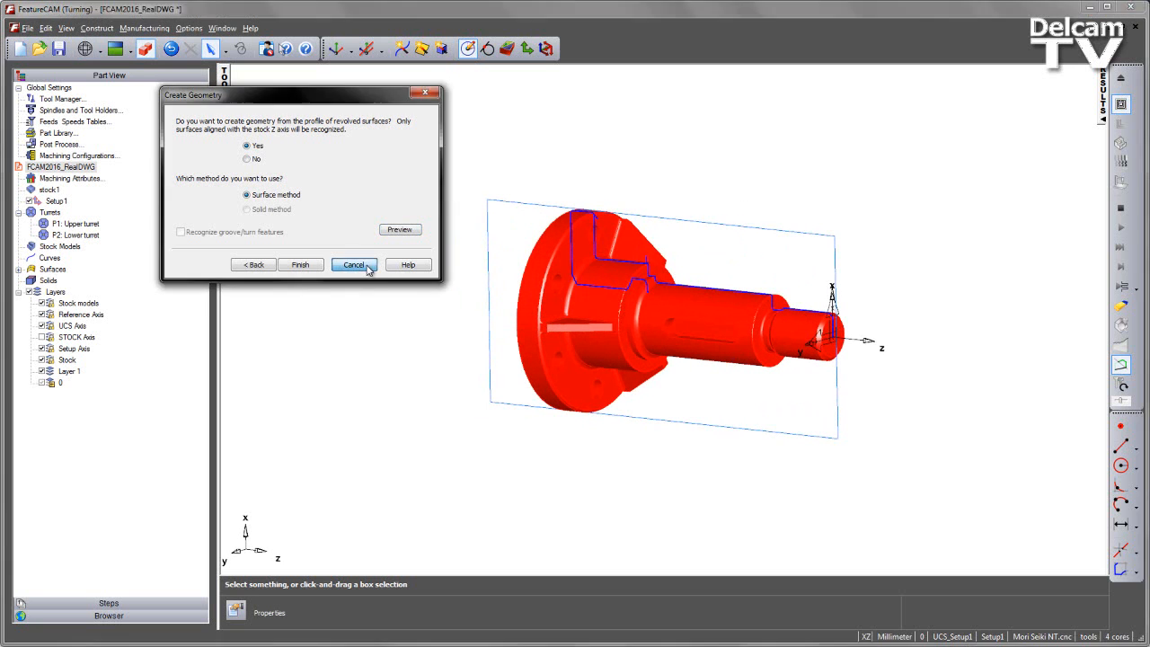
left_click(353, 264)
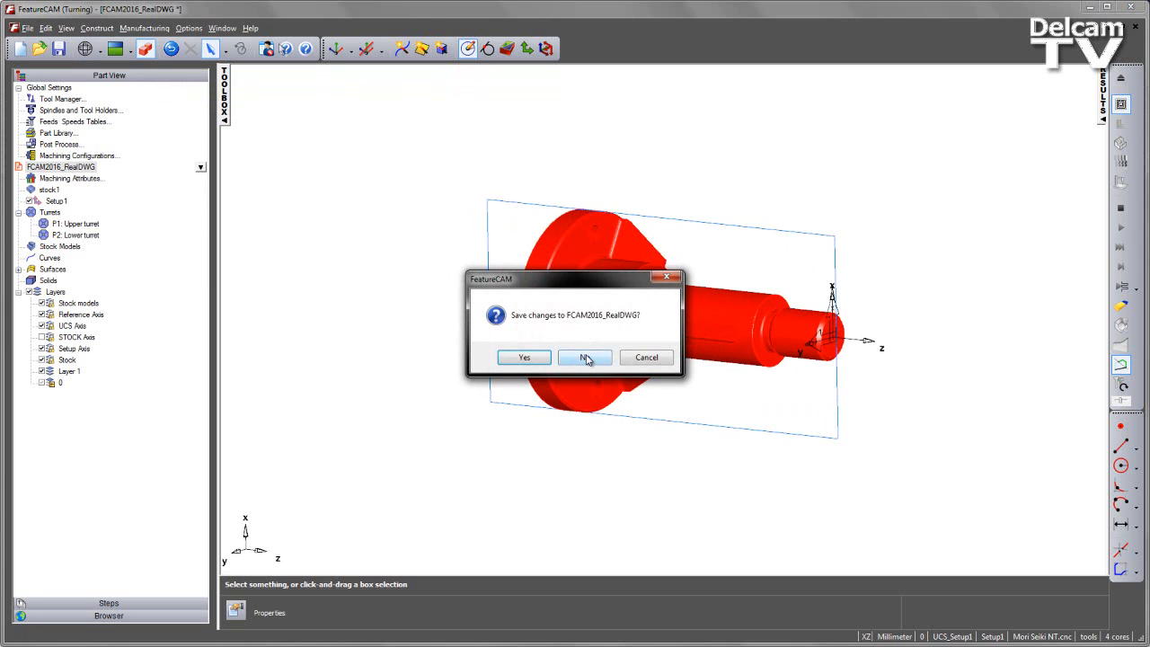
left_click(585, 356)
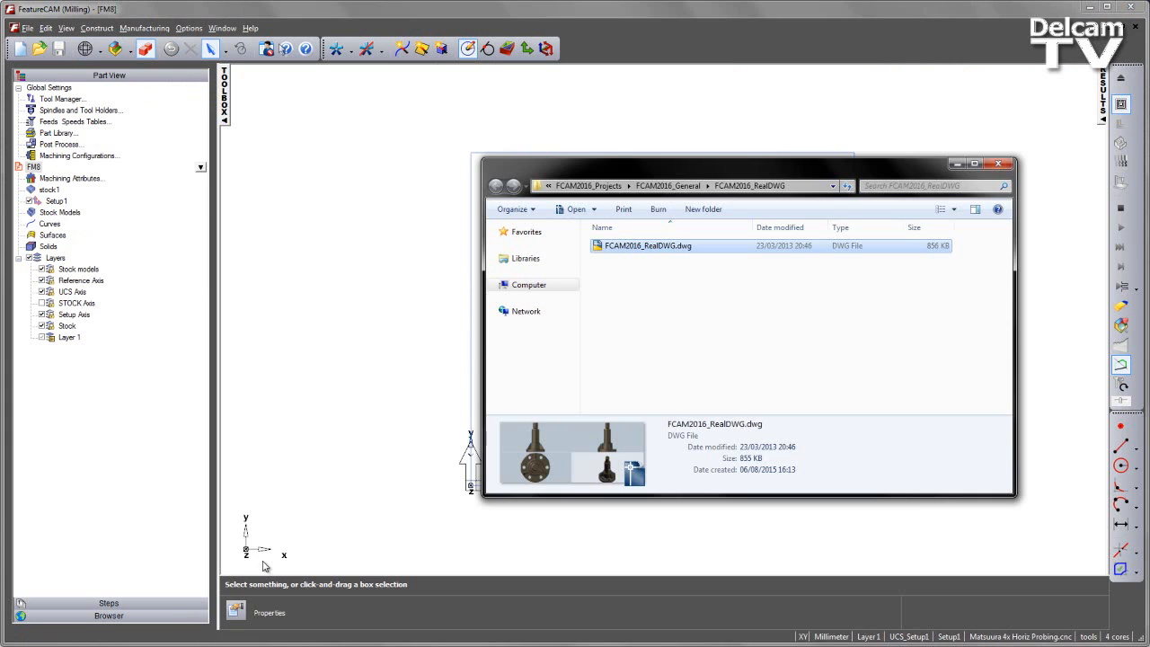
mouse_move(557, 149)
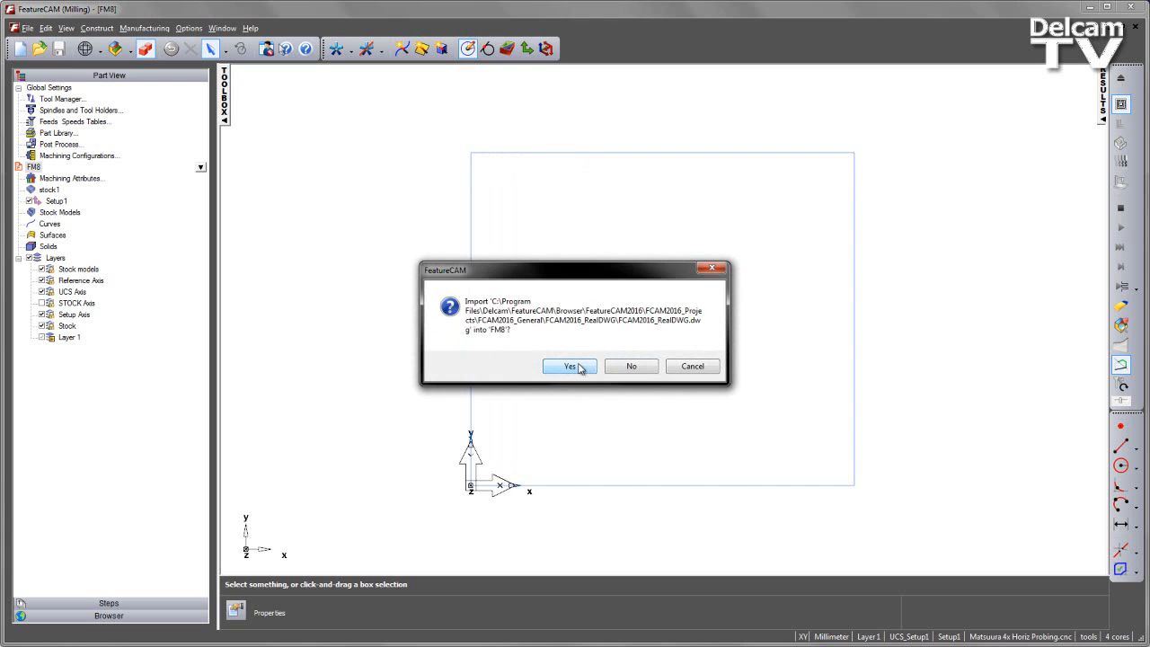
- Import the shaft DWG natively into a new Turn/Mill document FM10 using the Mod layout
left_click(570, 366)
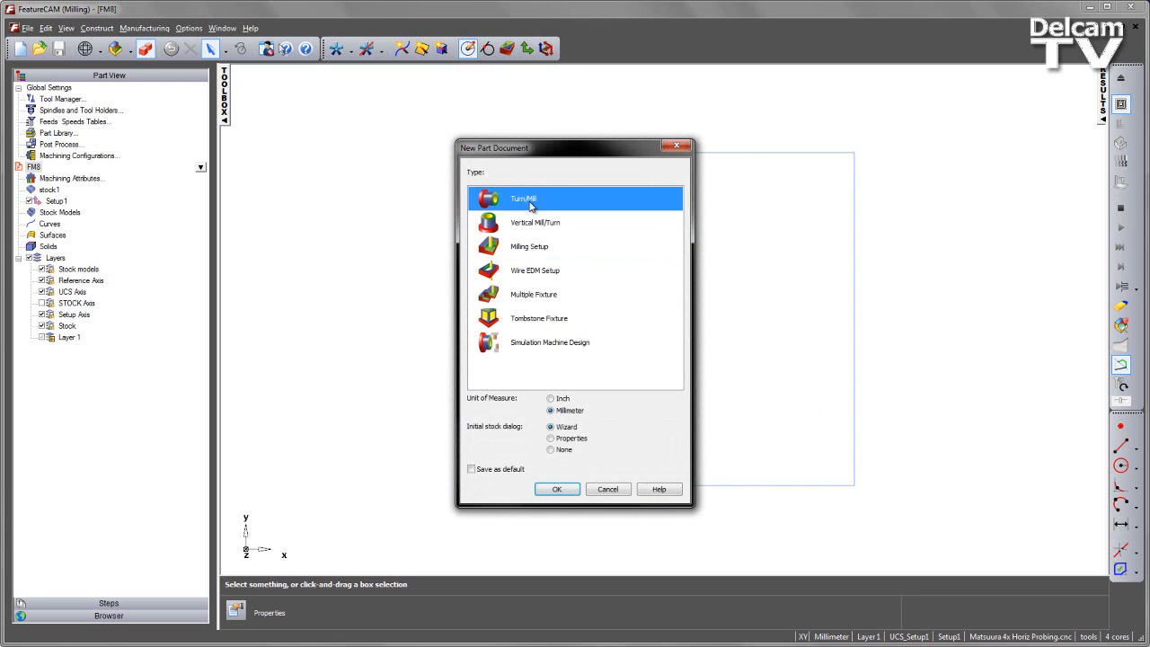
left_click(556, 488)
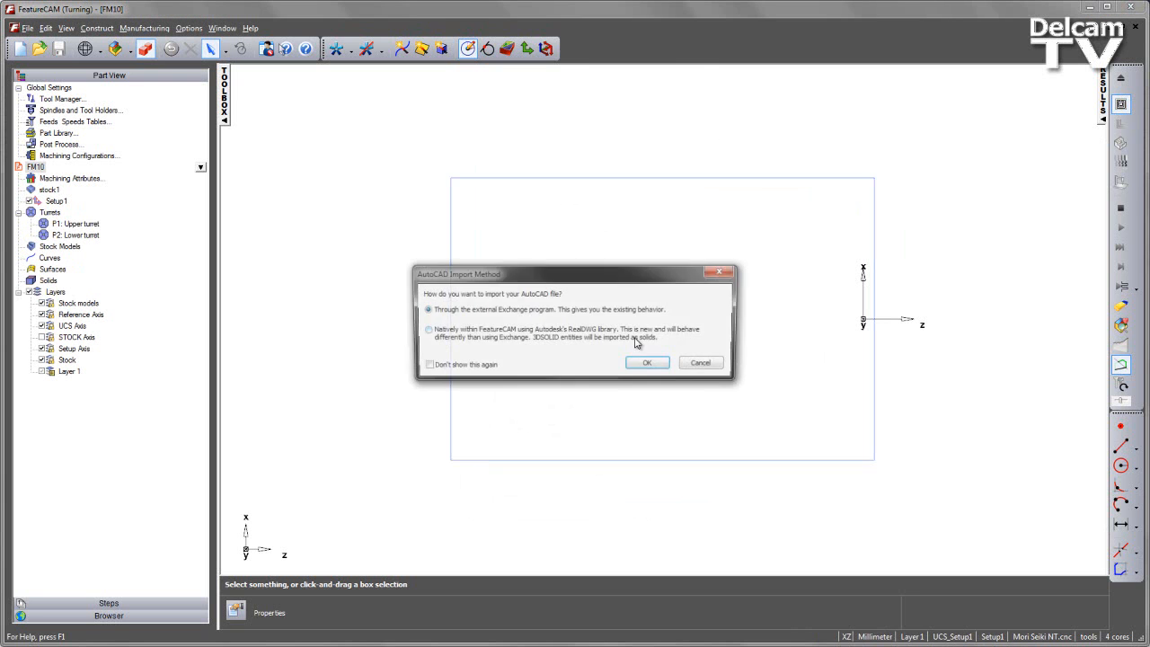
left_click(425, 330)
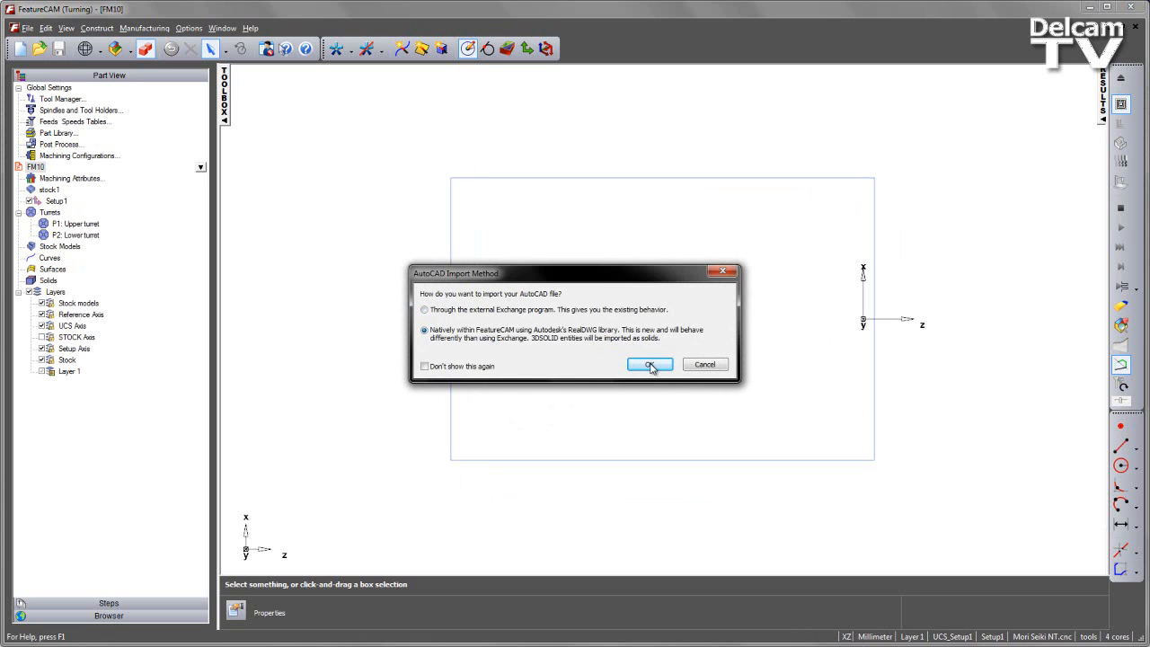
left_click(649, 364)
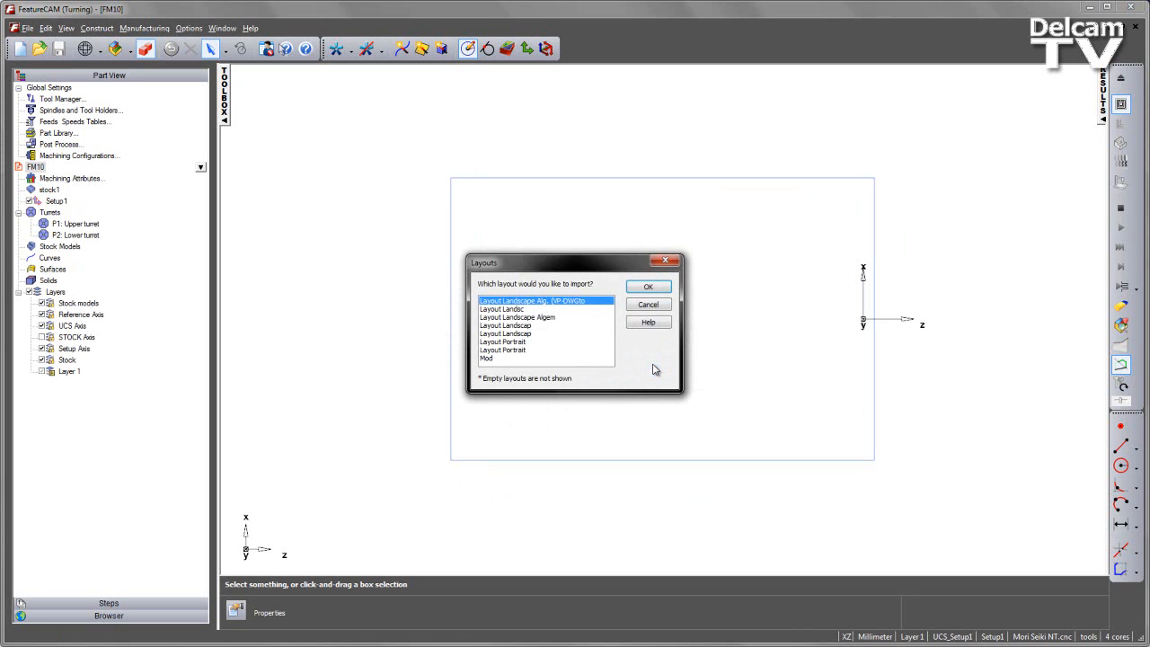
left_click(648, 286)
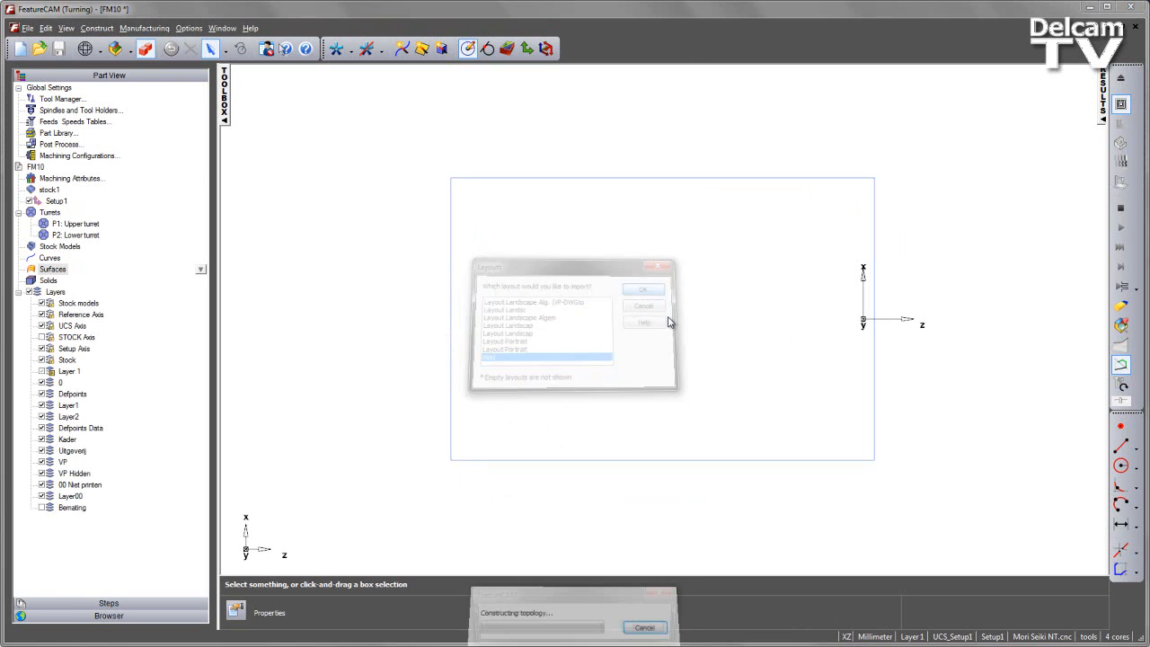
- Size round stock around the shaft with the setup origin at its right end
left_click(644, 289)
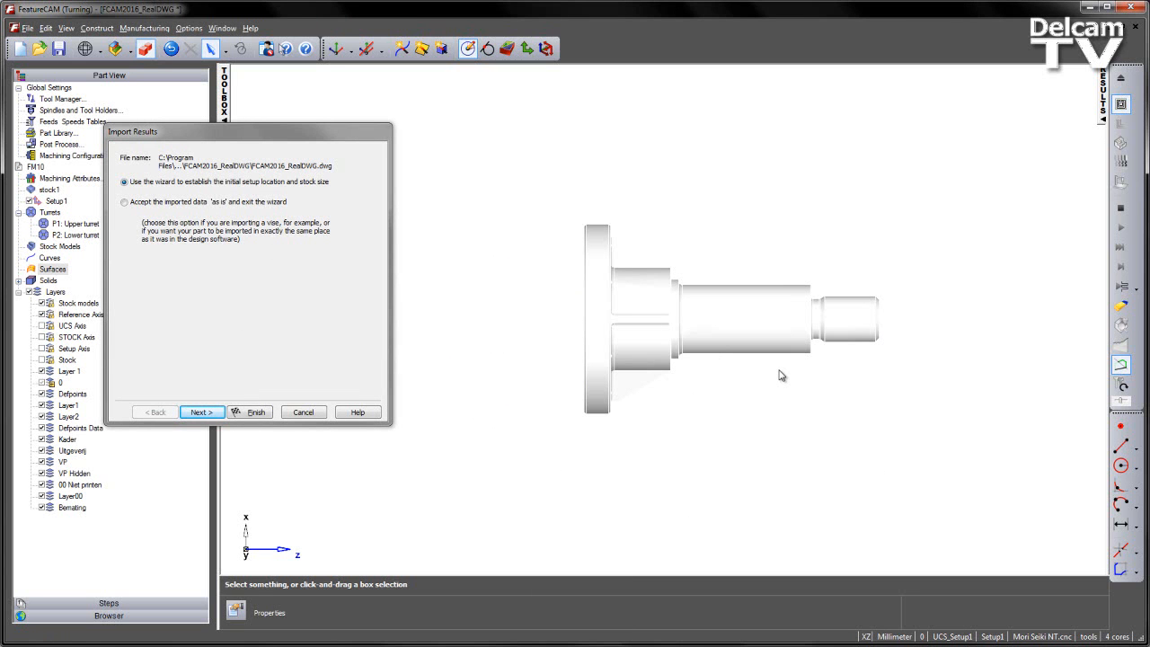
mouse_move(256, 367)
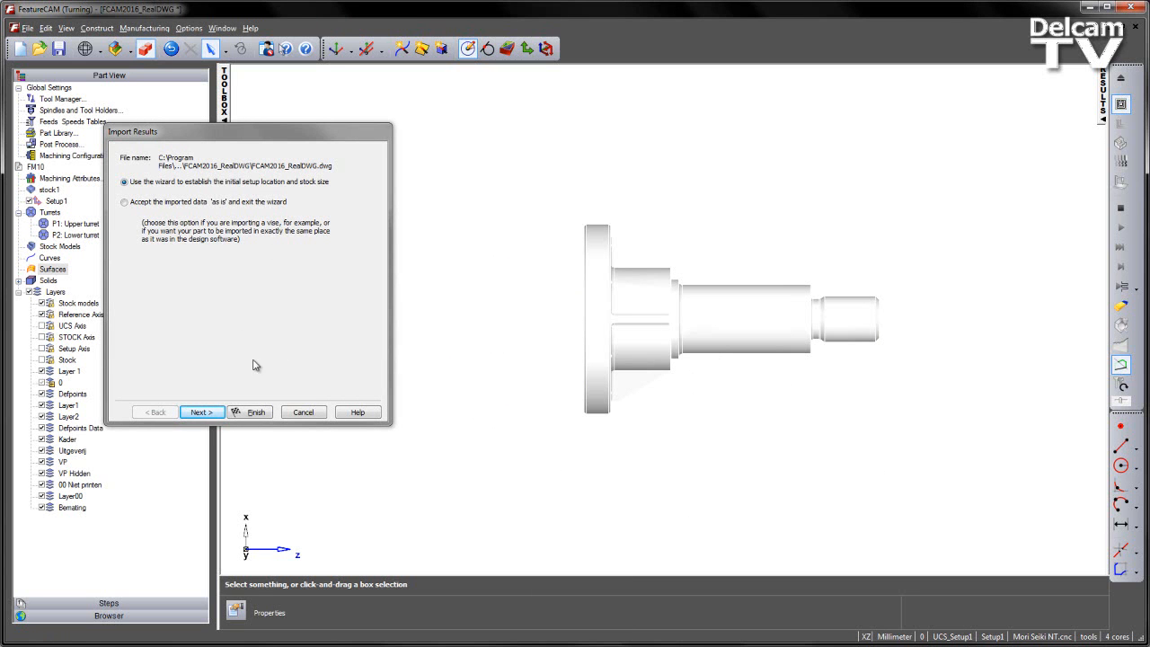
left_click(201, 412)
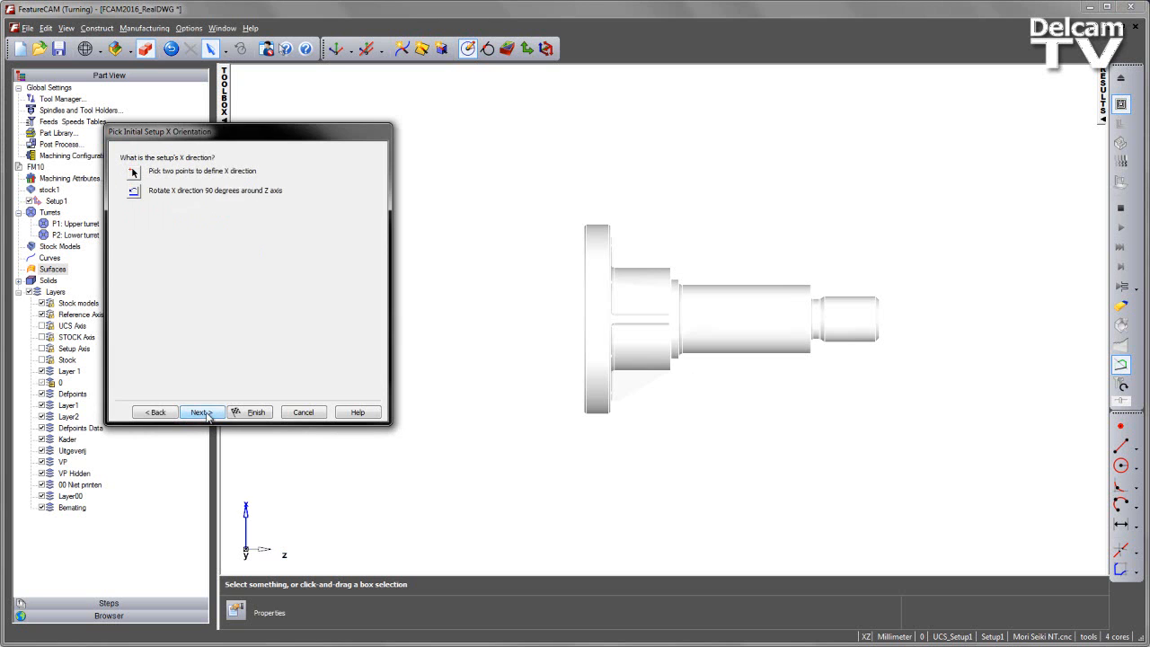
left_click(201, 412)
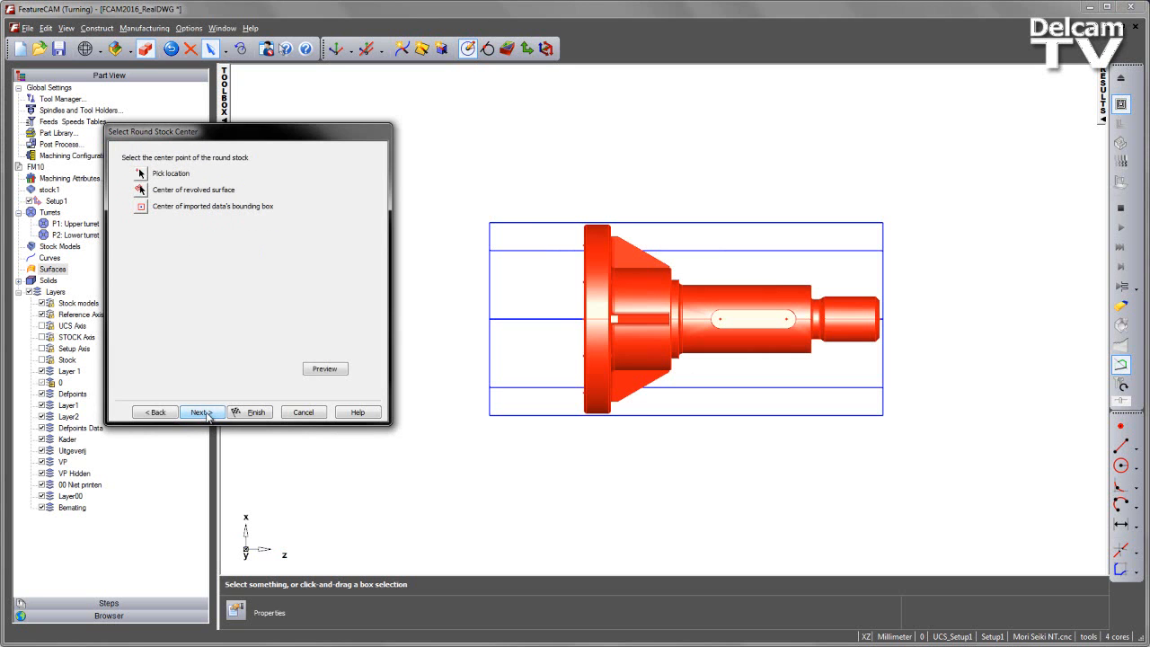
left_click(201, 411)
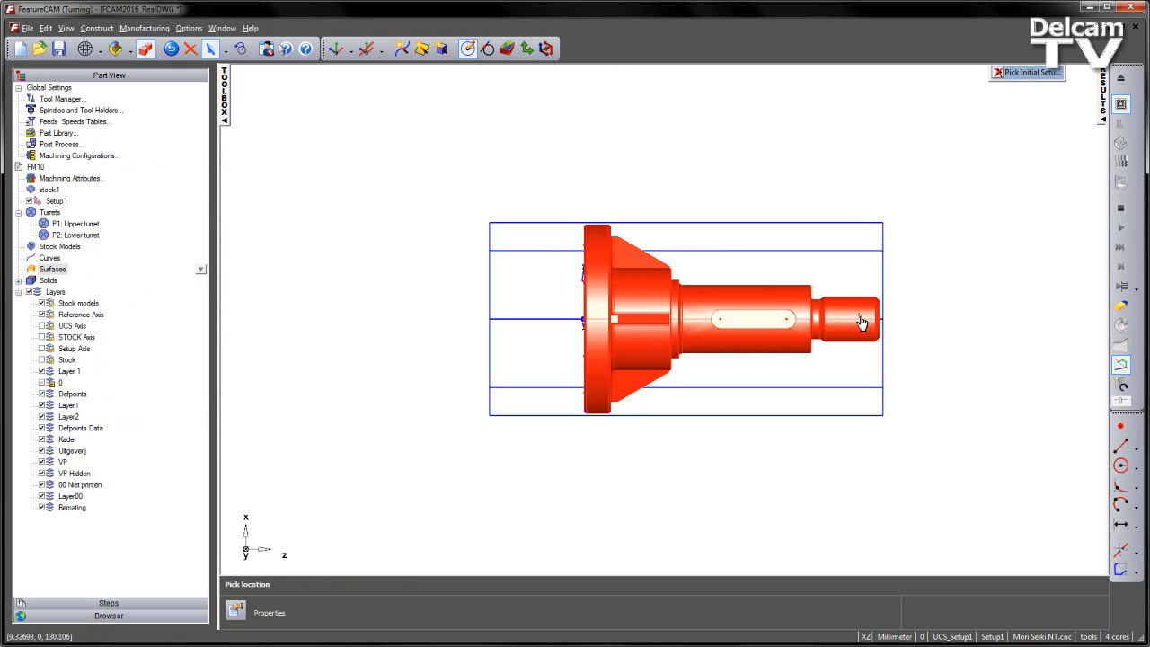
left_click(860, 322)
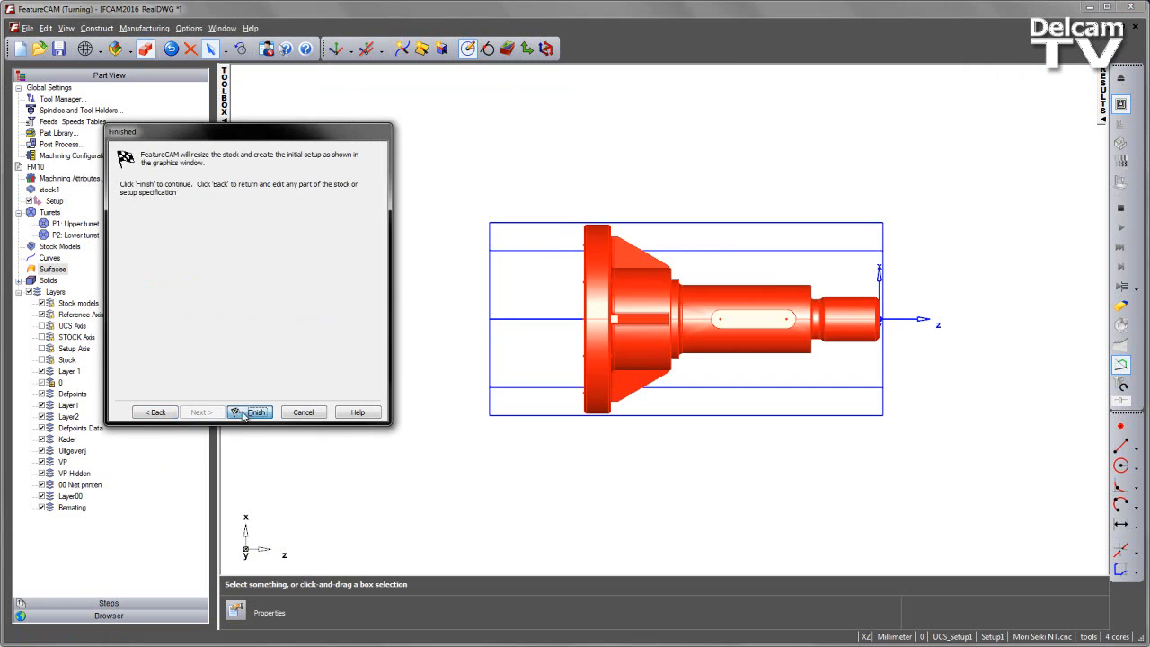
left_click(250, 412)
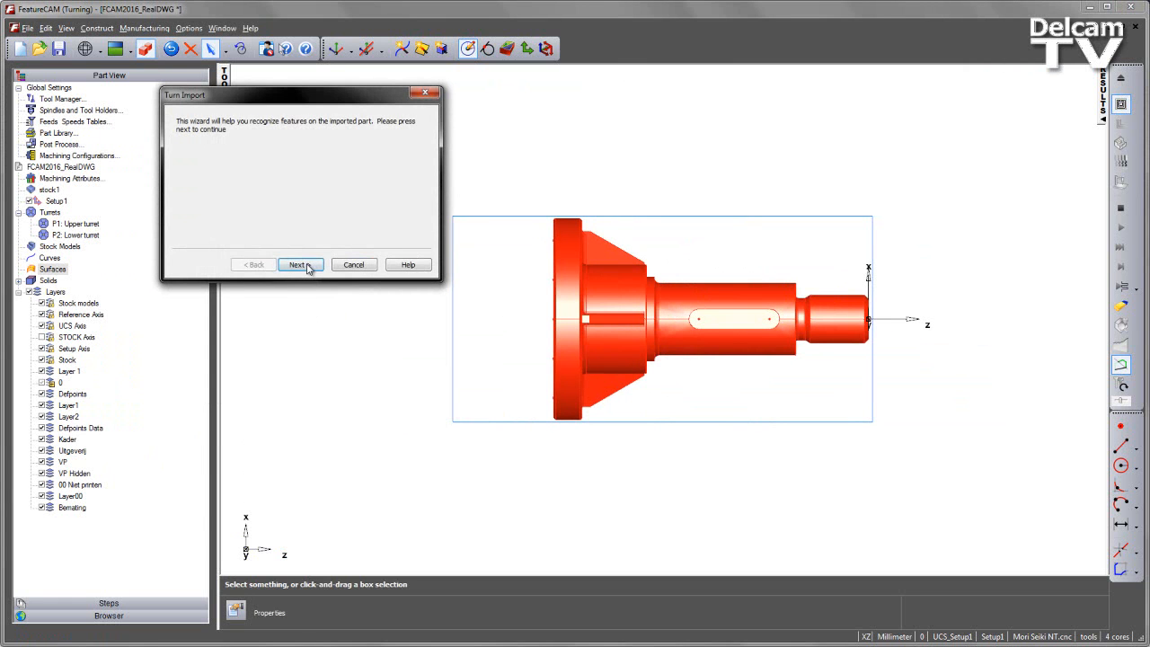
- Create turn profile geometry with the Solid method, skipping hole recognition
left_click(298, 264)
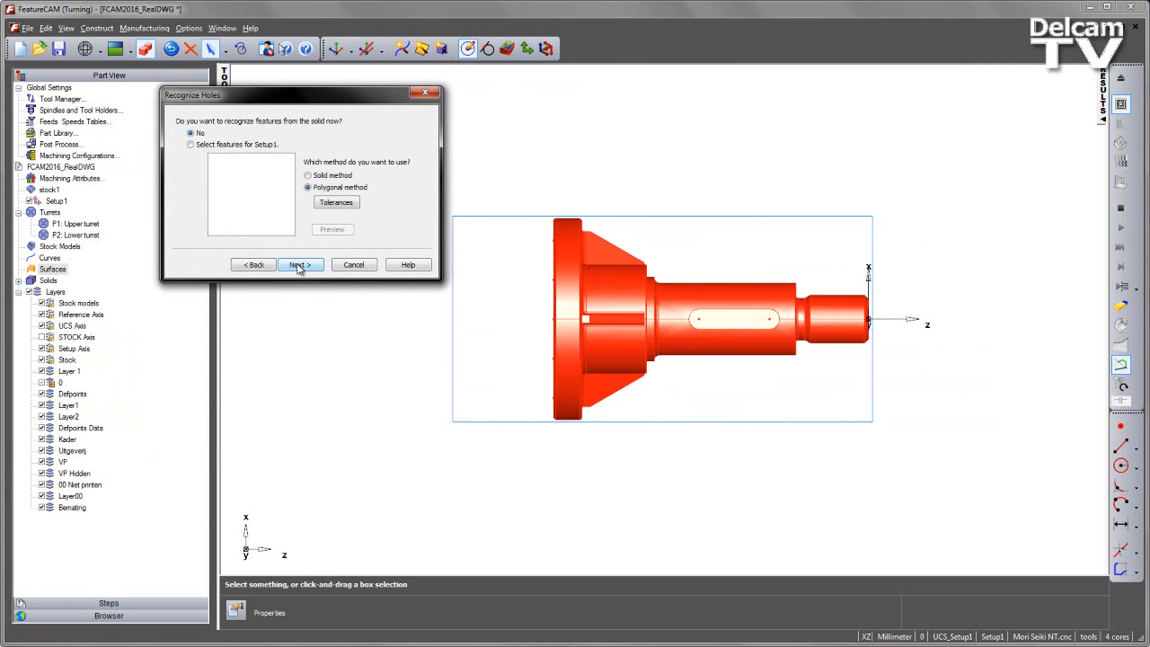
left_click(297, 264)
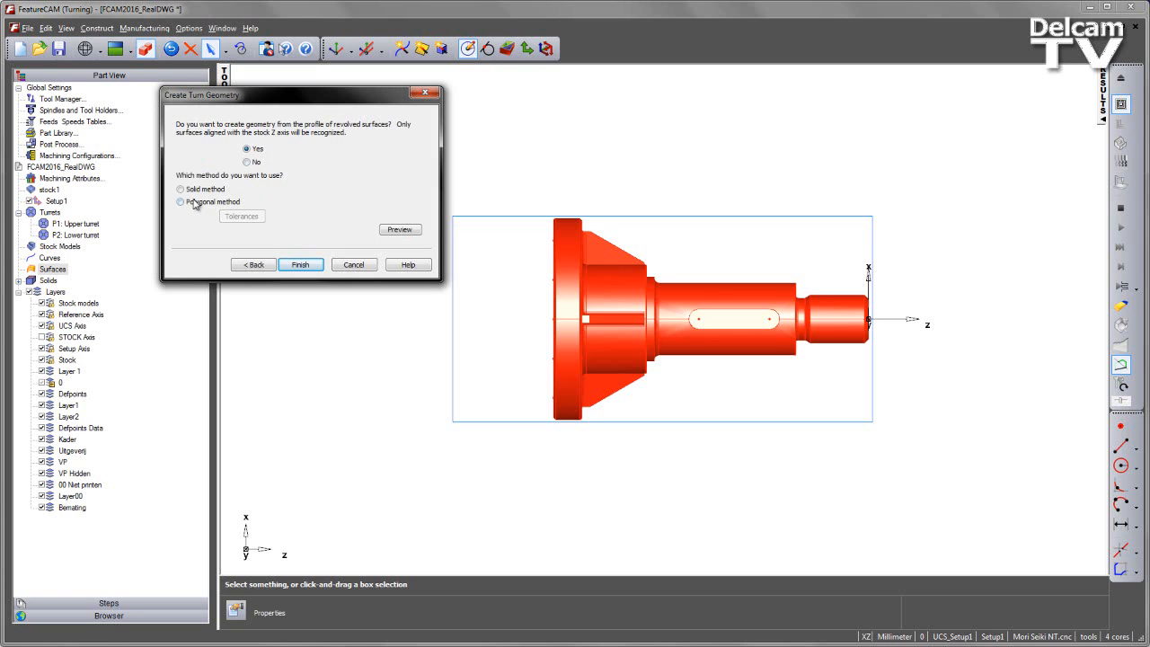
left_click(182, 188)
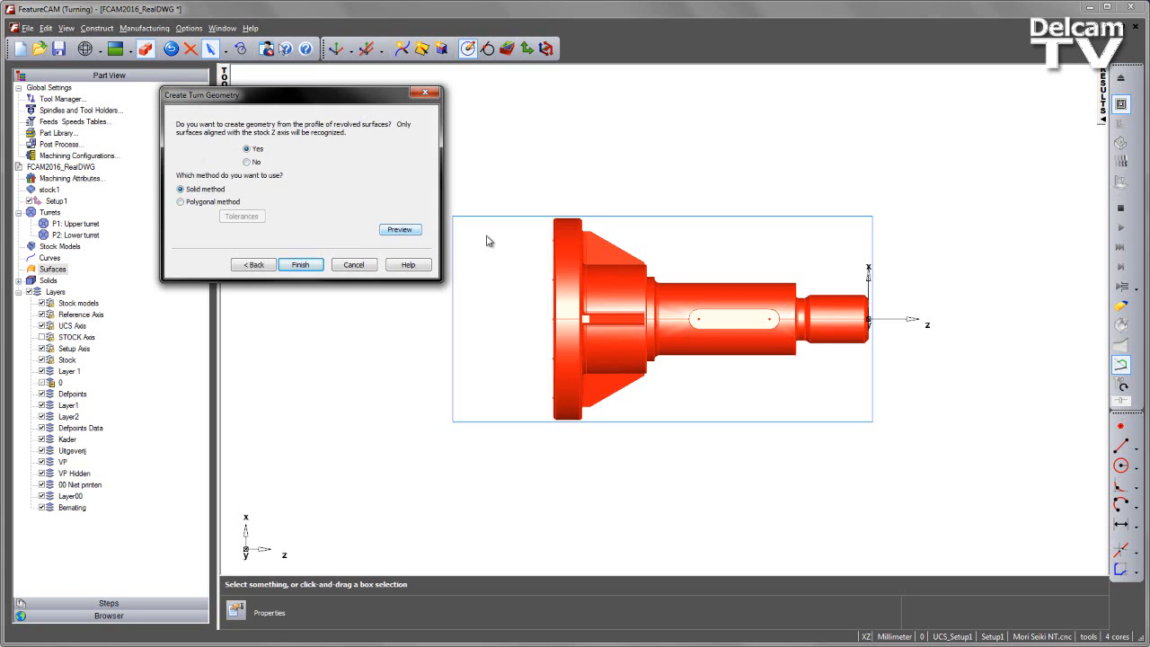
left_click(399, 229)
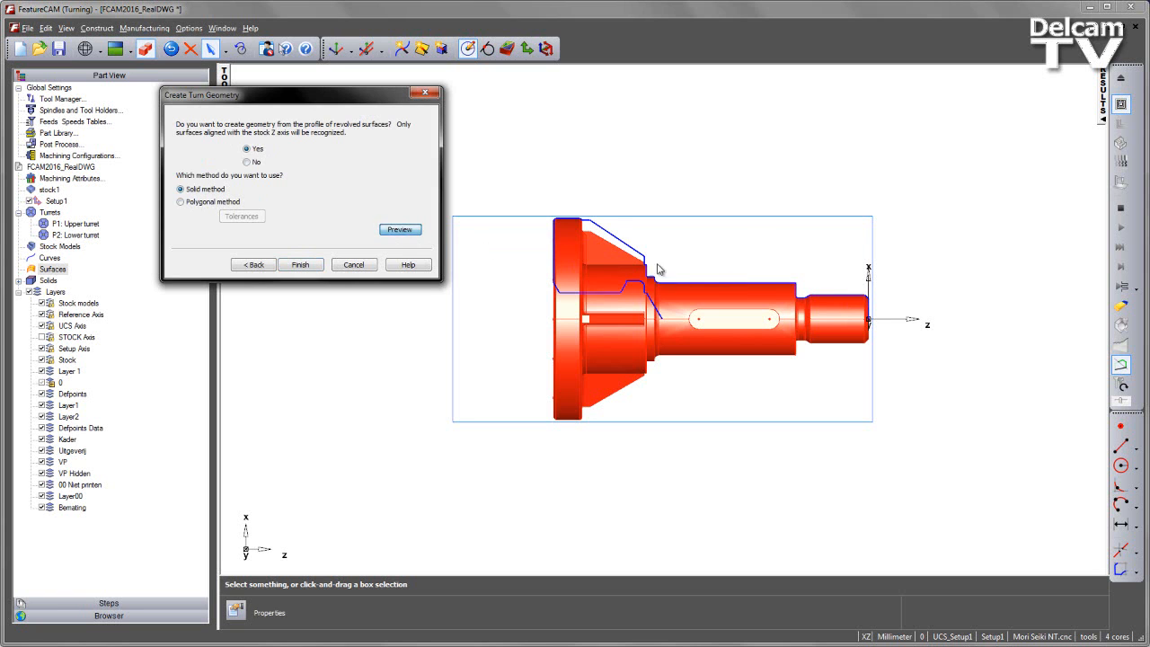
mouse_move(613, 319)
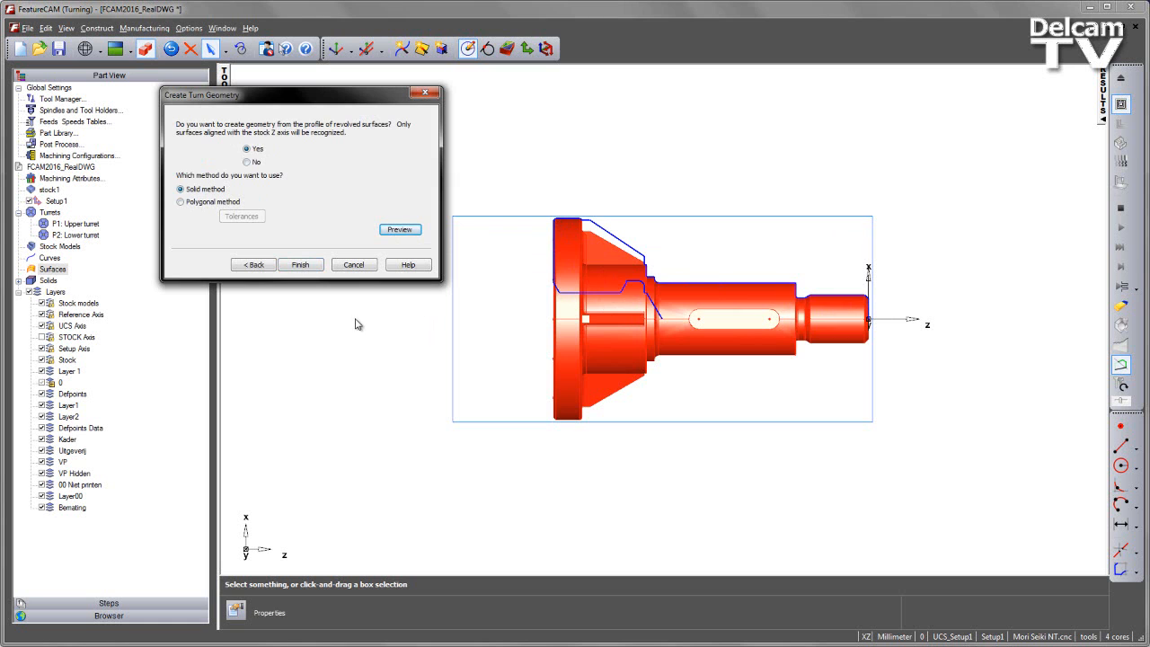
left_click(300, 265)
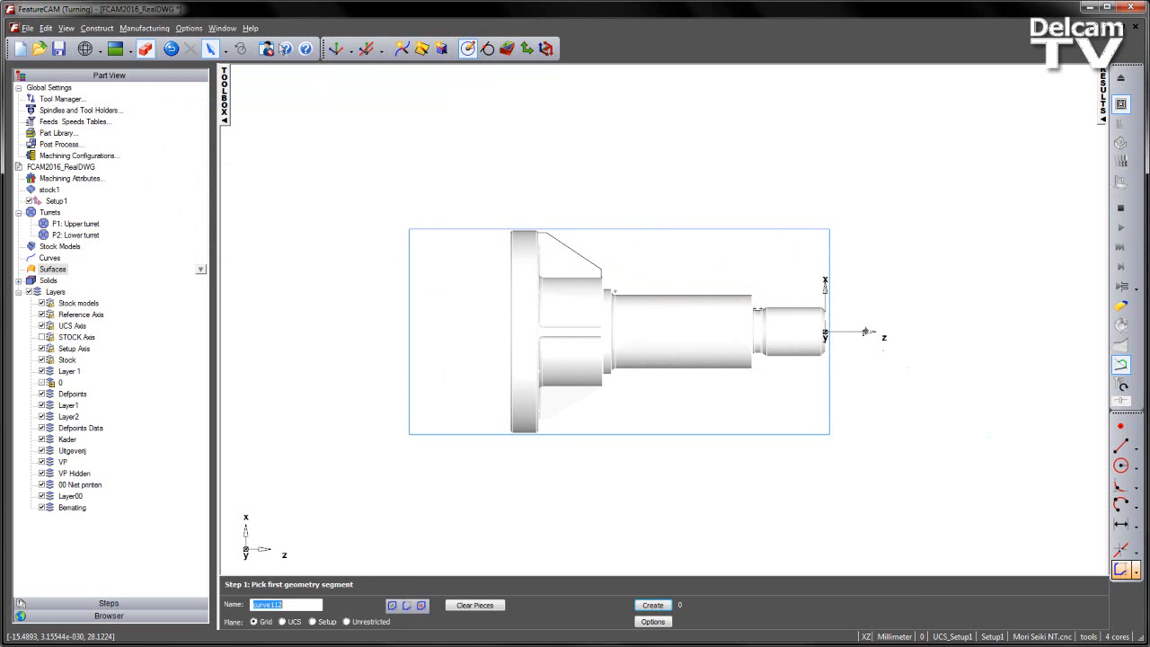
- Create face1 and turn1 features in Setup1 from the shaft profile via the Turning feature wizard
left_click(523, 234)
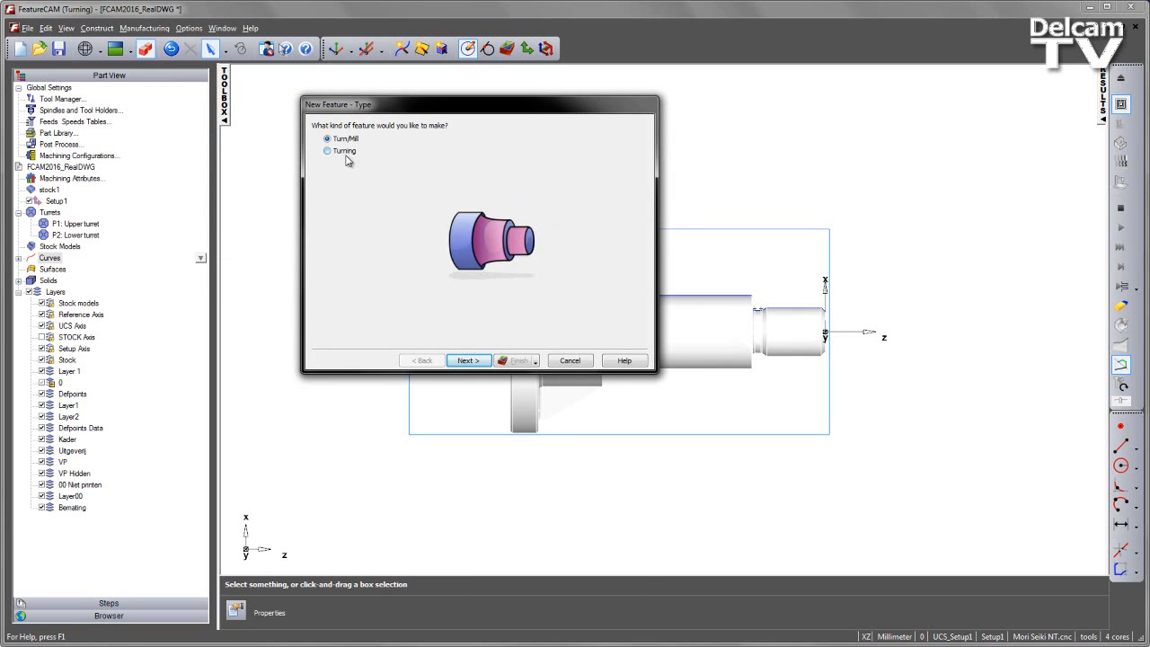
left_click(467, 360)
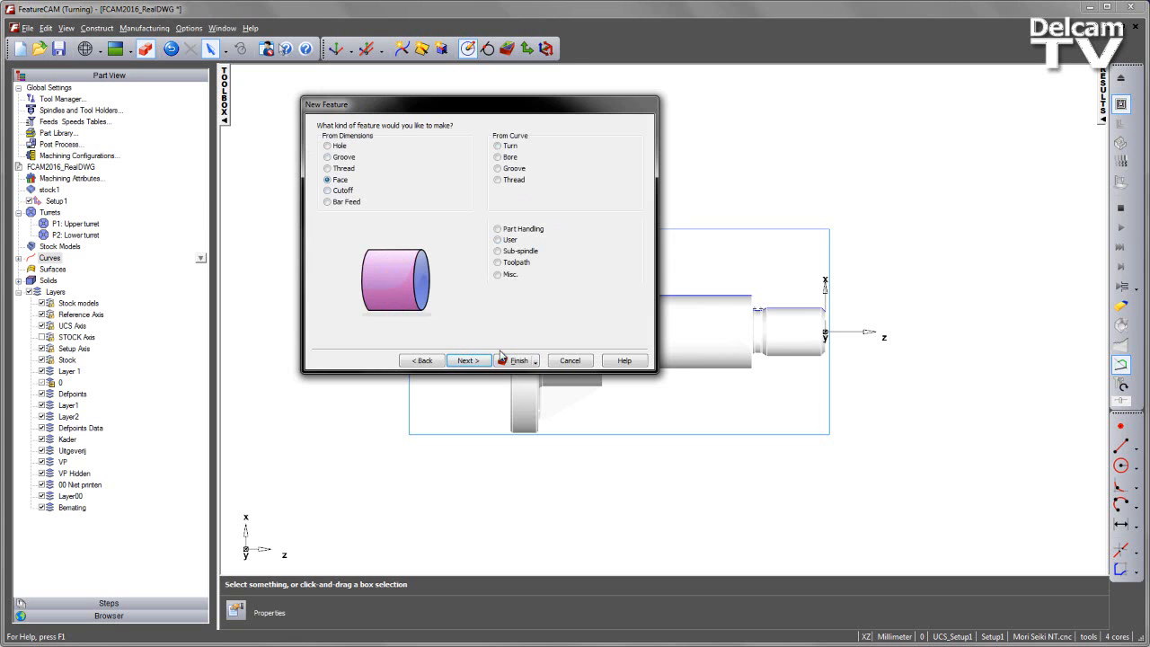
left_click(465, 360)
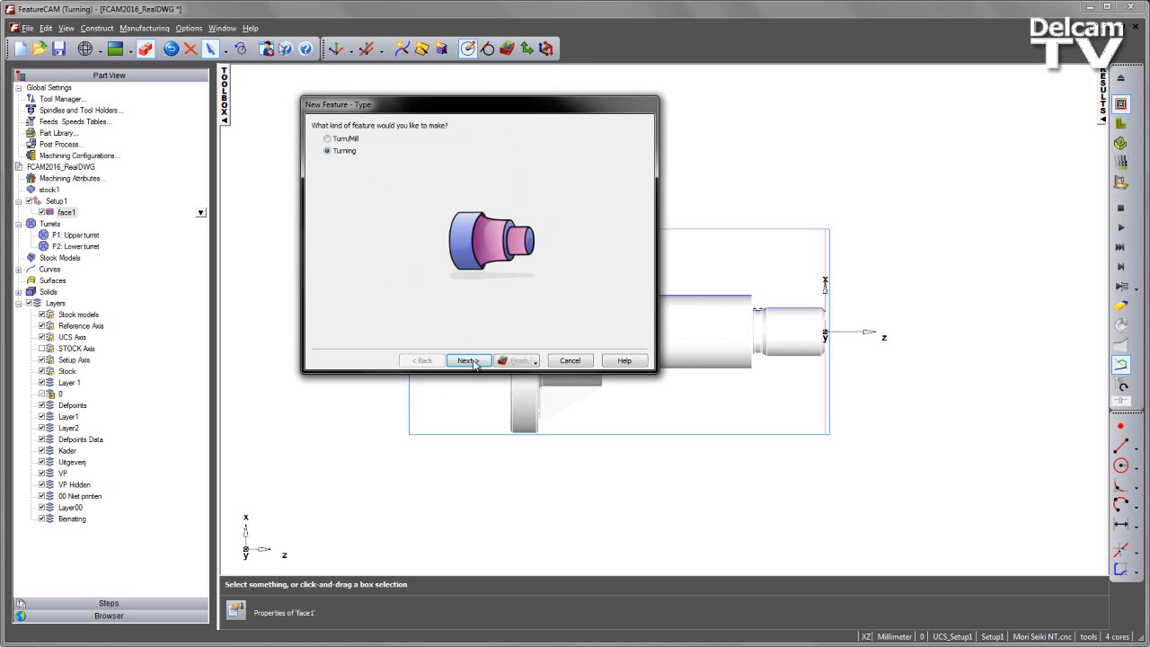
left_click(467, 360)
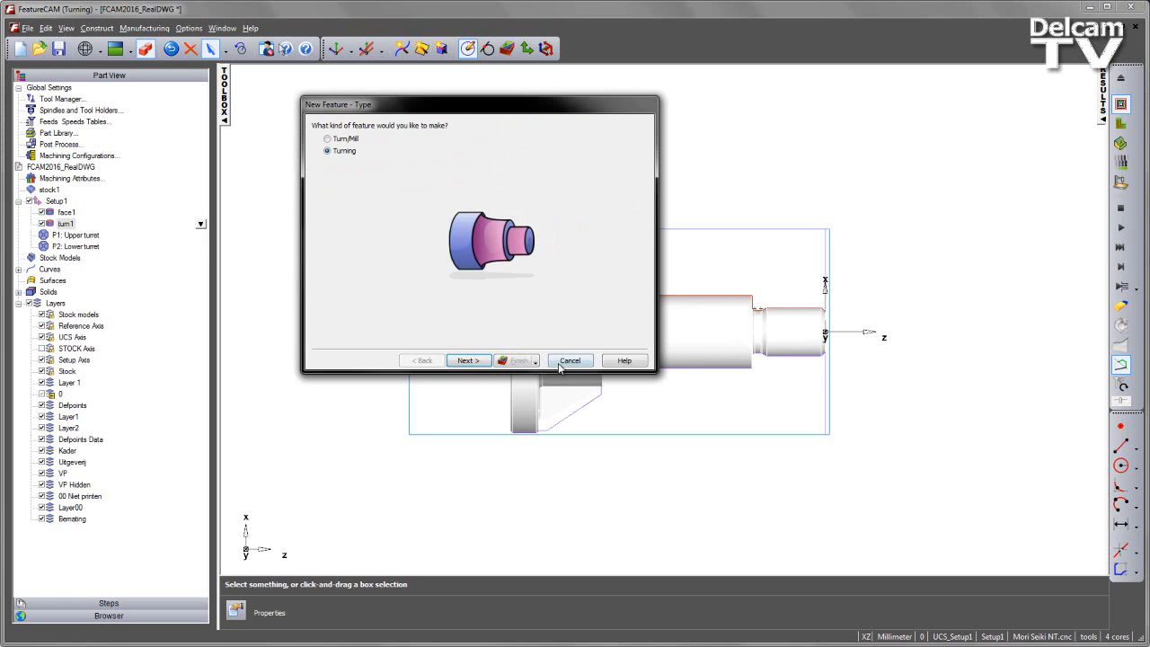
left_click(571, 360)
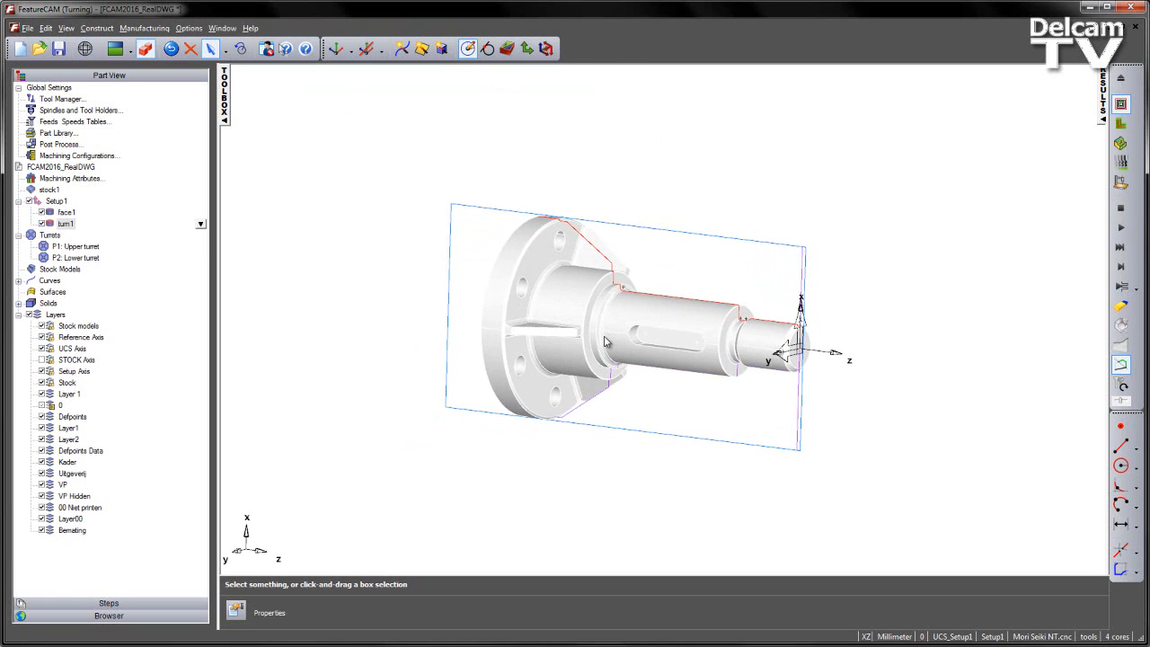
mouse_move(566, 283)
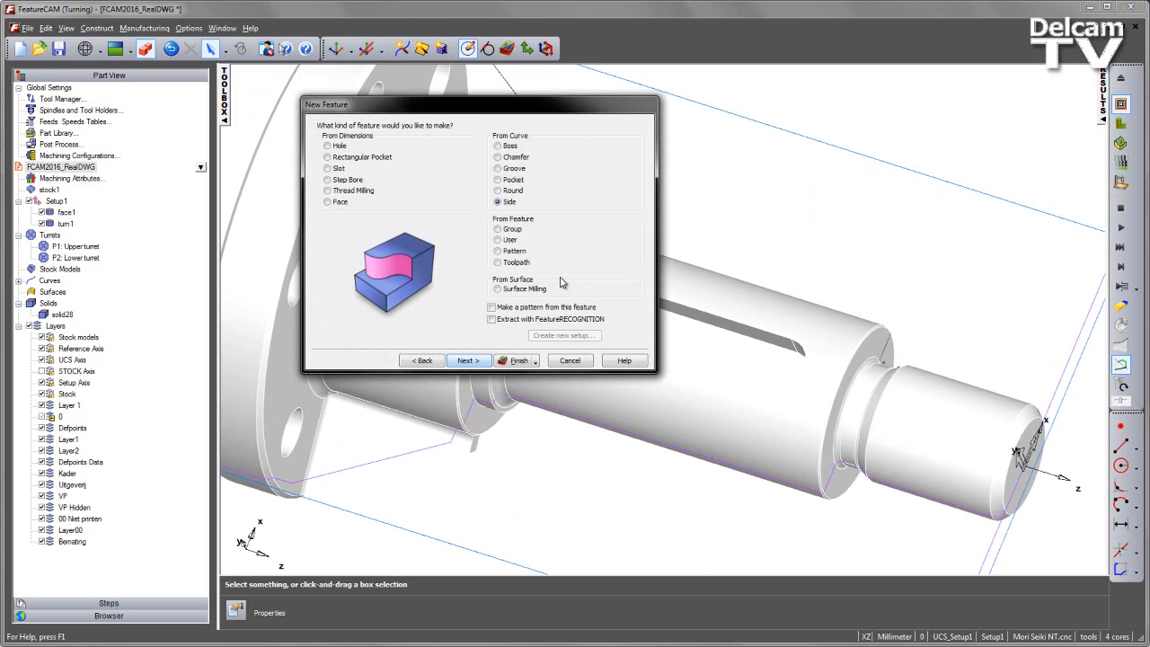
- Create pocket1 on the shaft's keyway slot, aligned around the index axis normal to surface
left_click(498, 180)
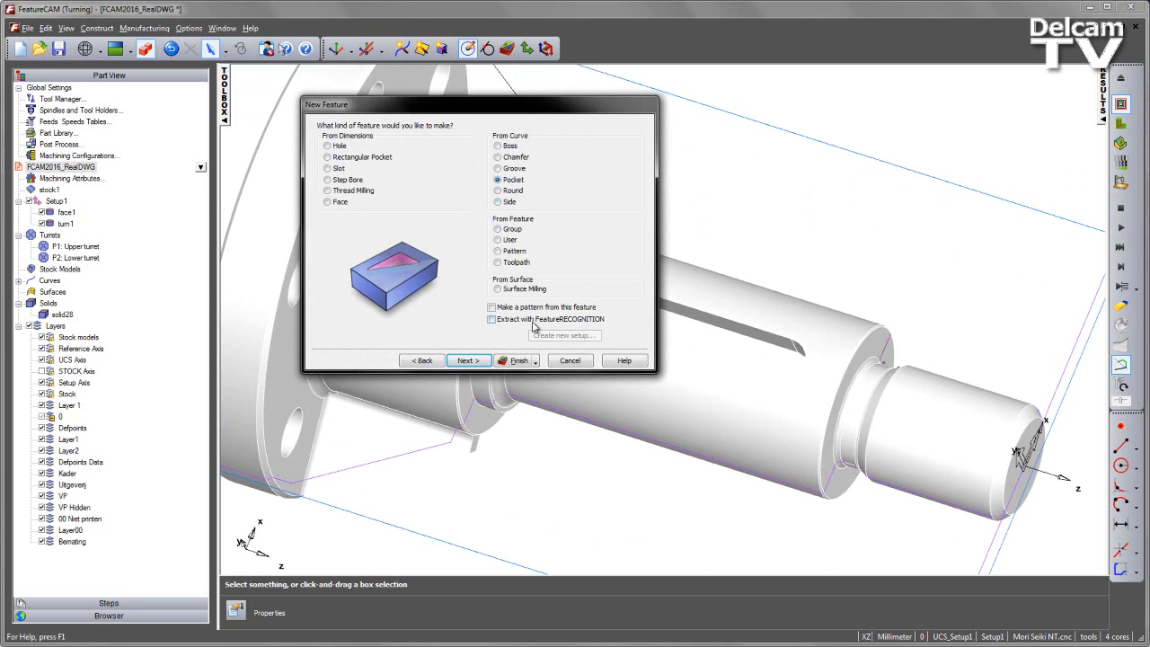
left_click(466, 360)
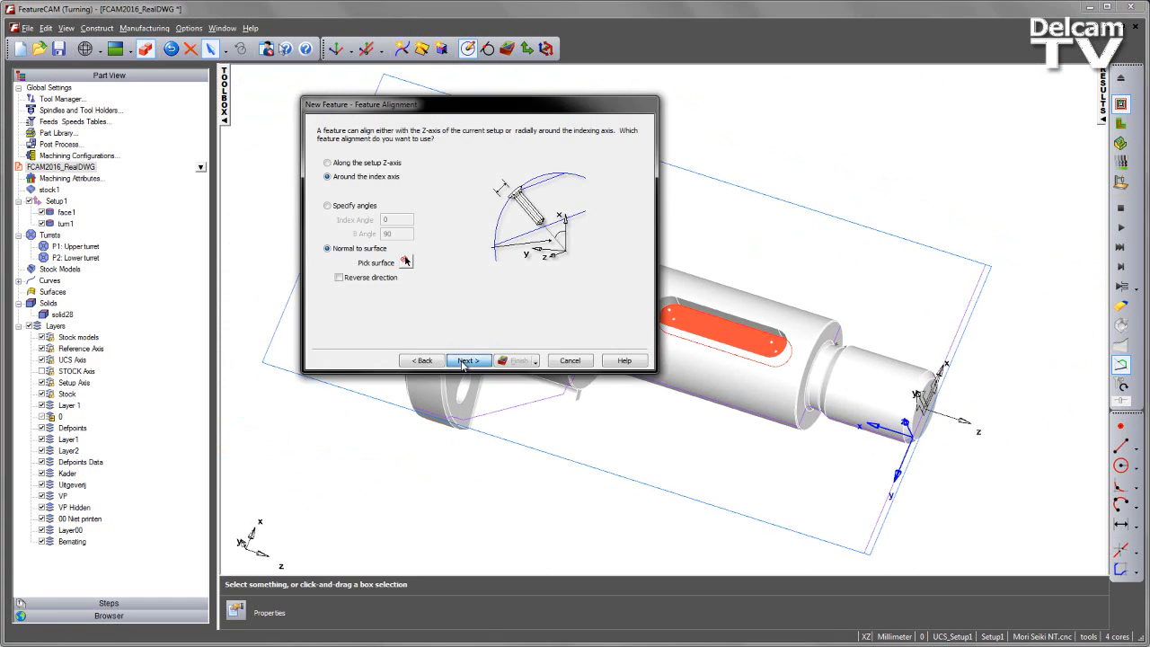
left_click(466, 360)
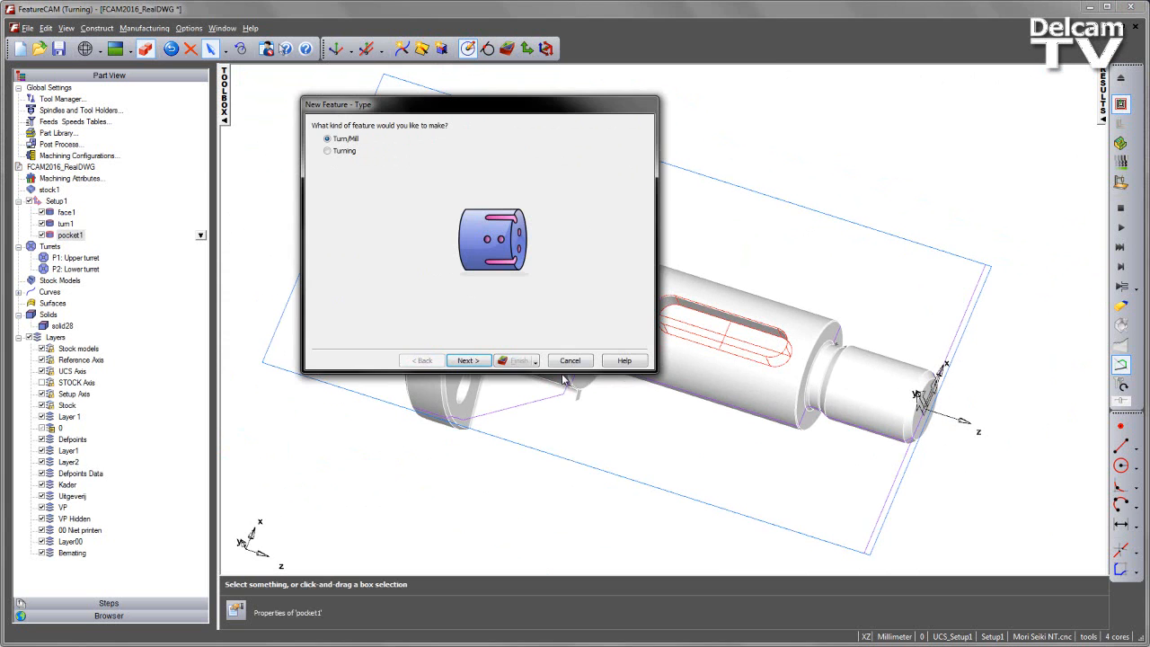
left_click(570, 360)
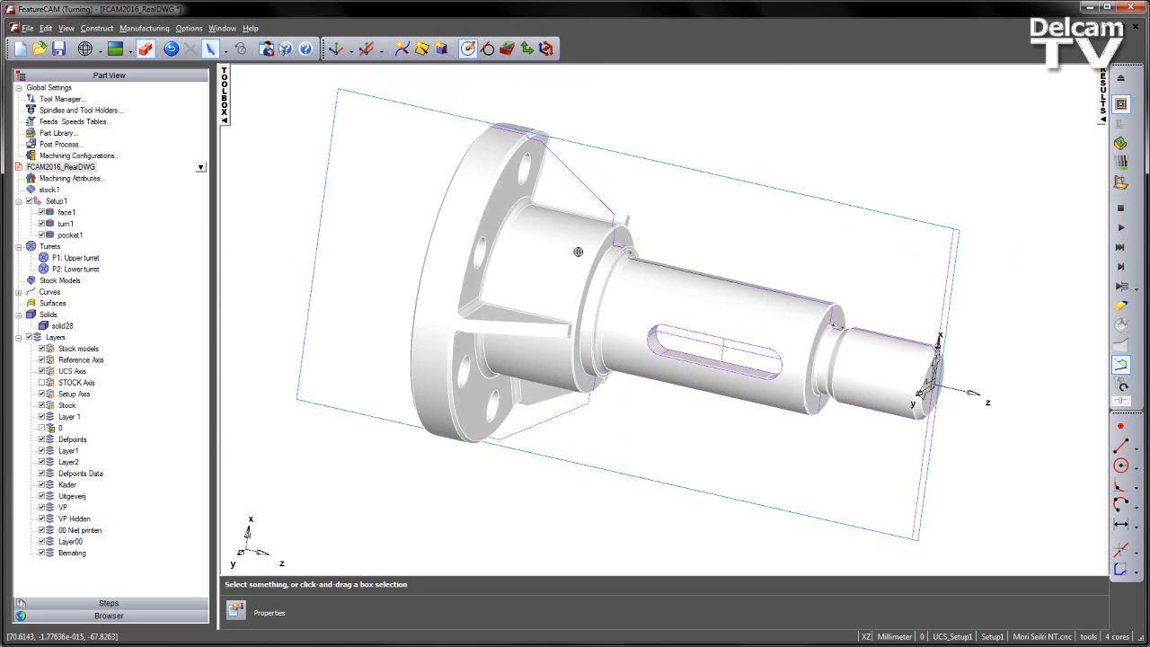